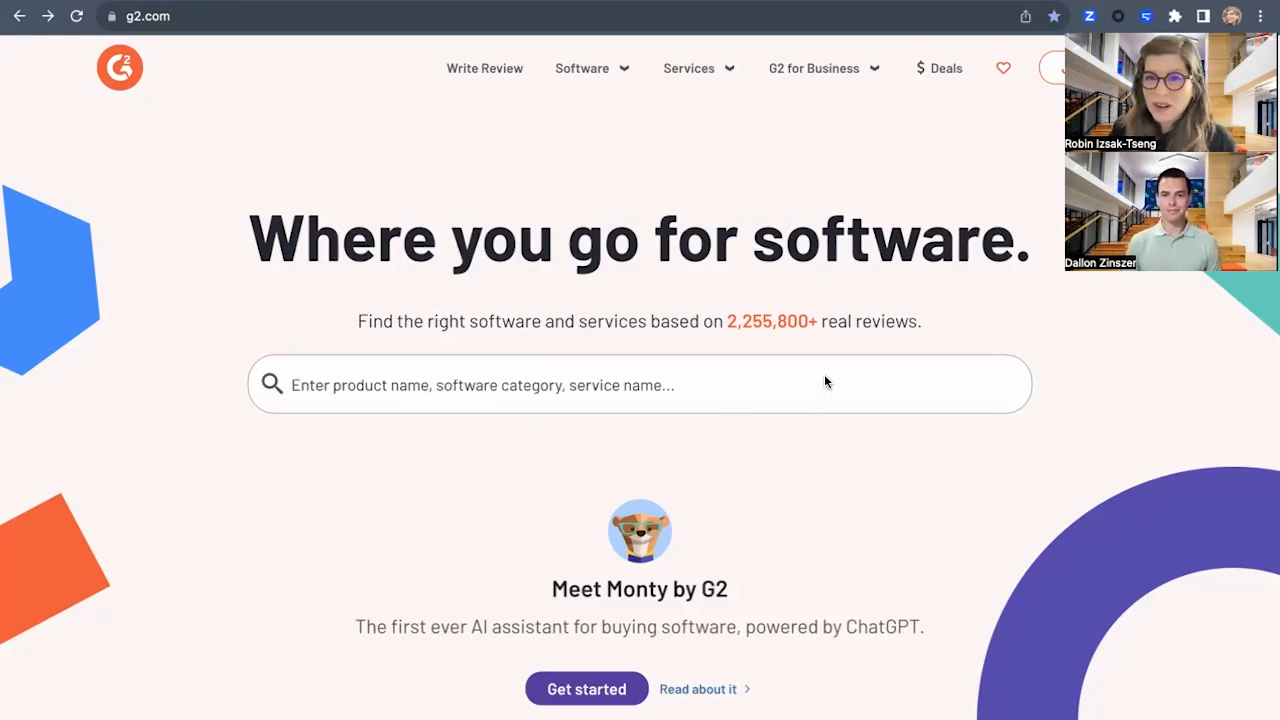
pyautogui.moveTo(939, 68)
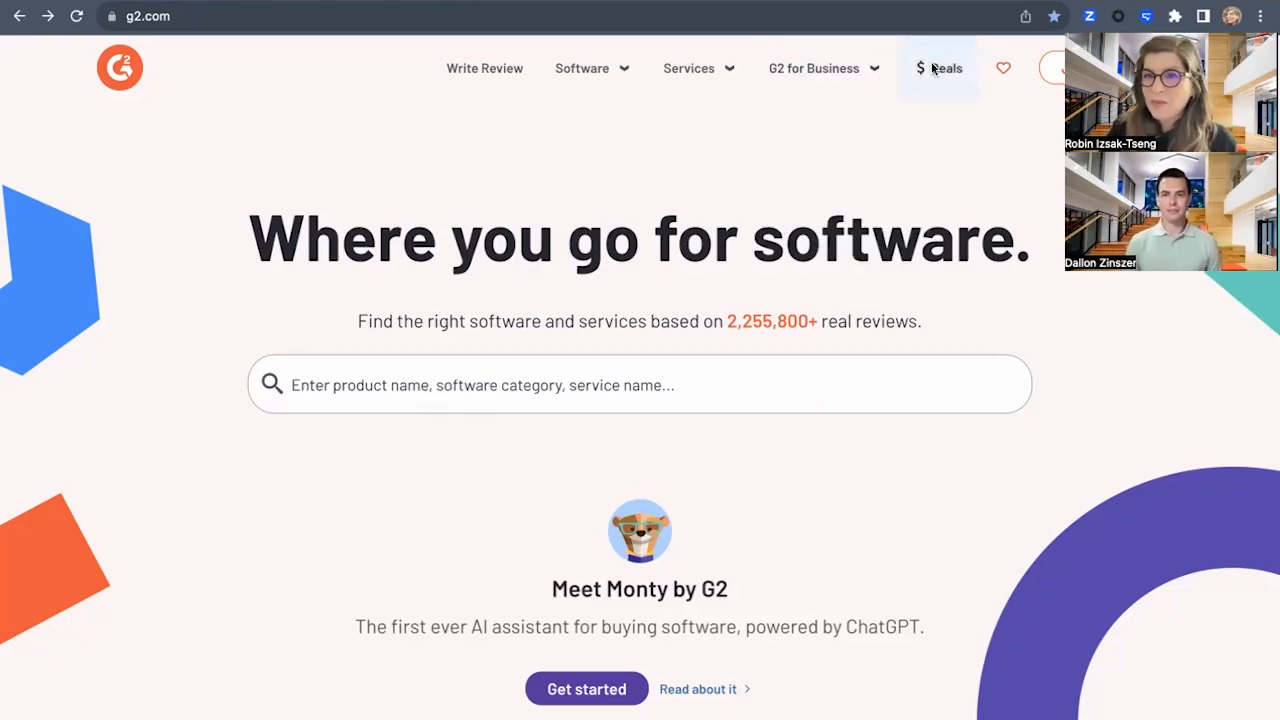
# Open G2 Deals and scroll through offers like Salesforce, HubSpot, ClickUp and monday.com.
pyautogui.click(945, 68)
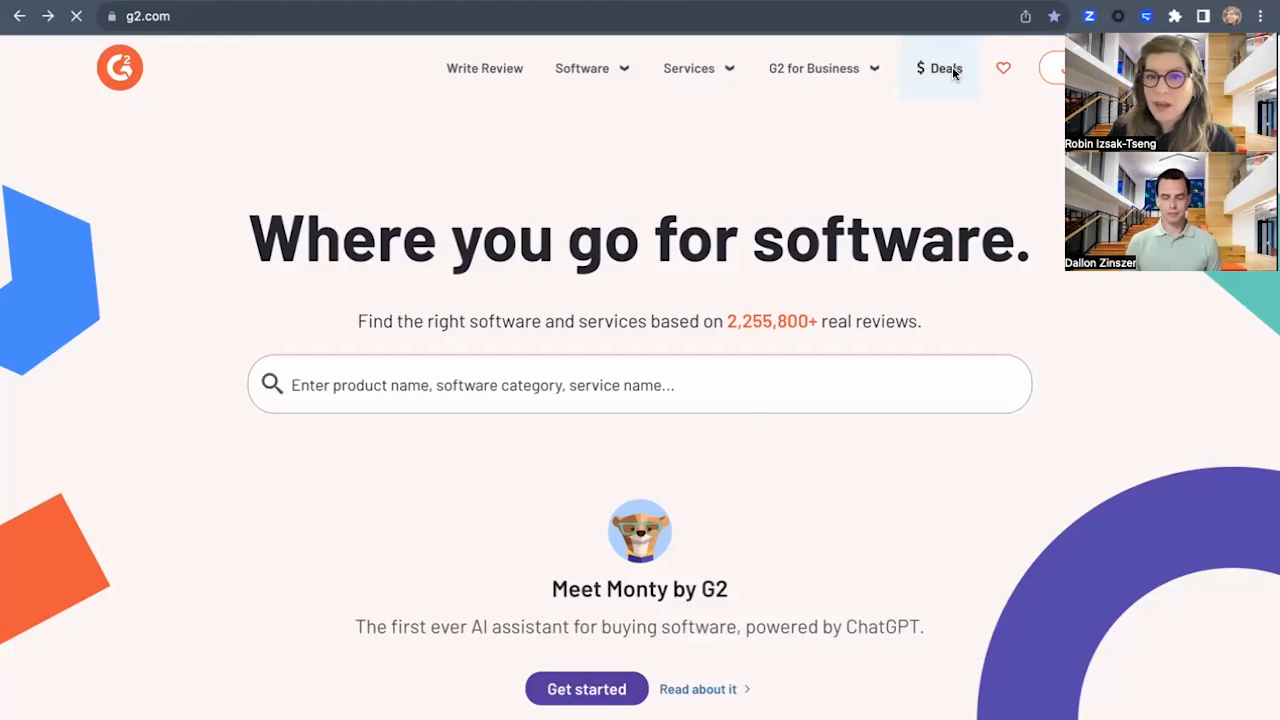
pyautogui.click(939, 68)
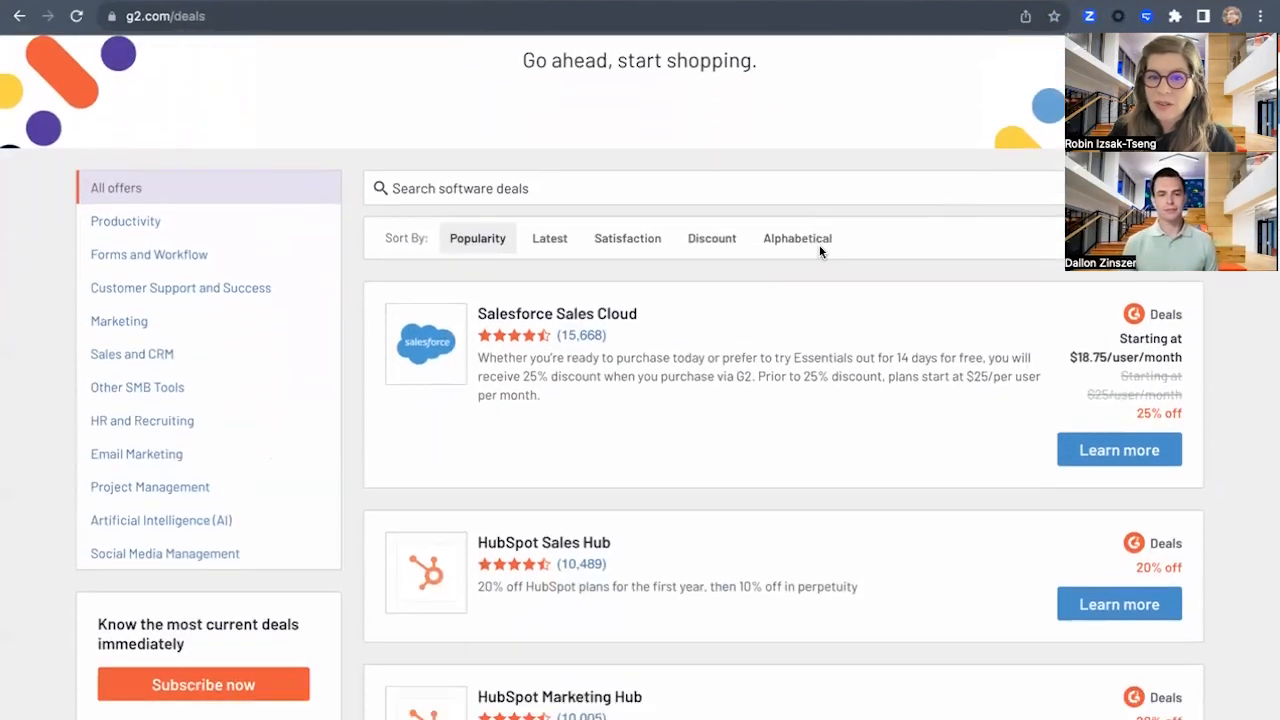
pyautogui.scroll(-3)
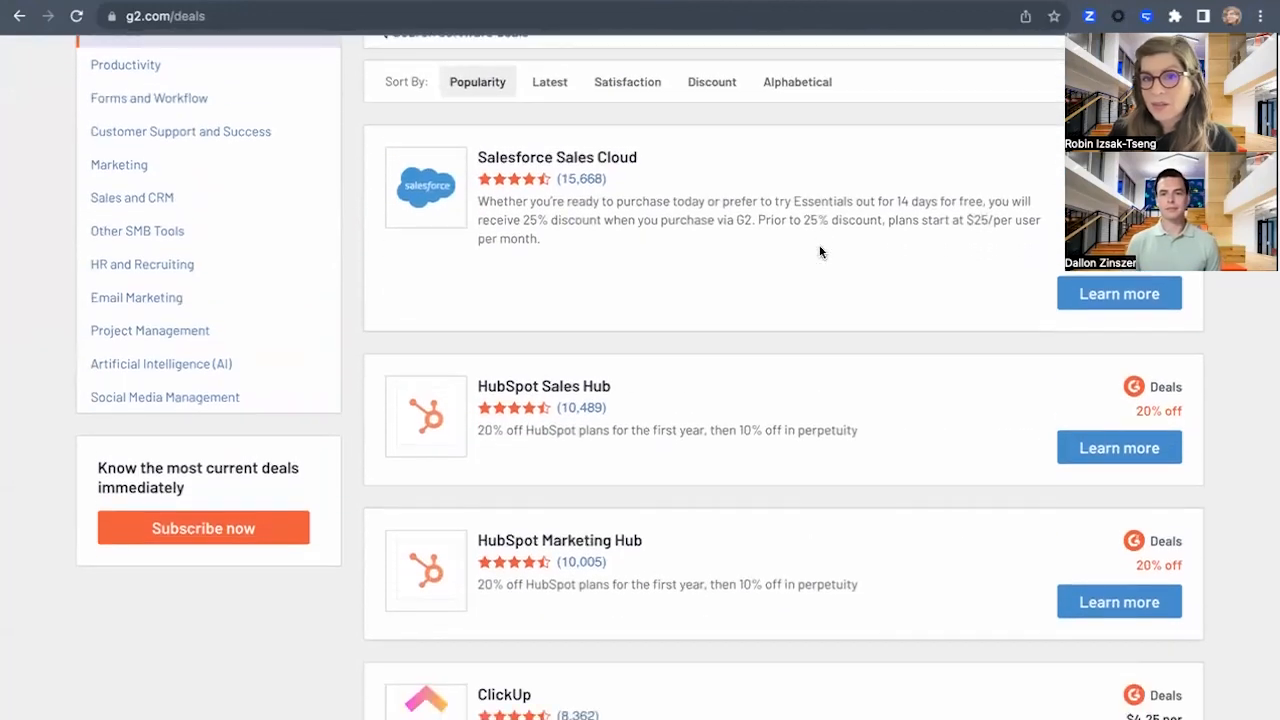
pyautogui.scroll(-3)
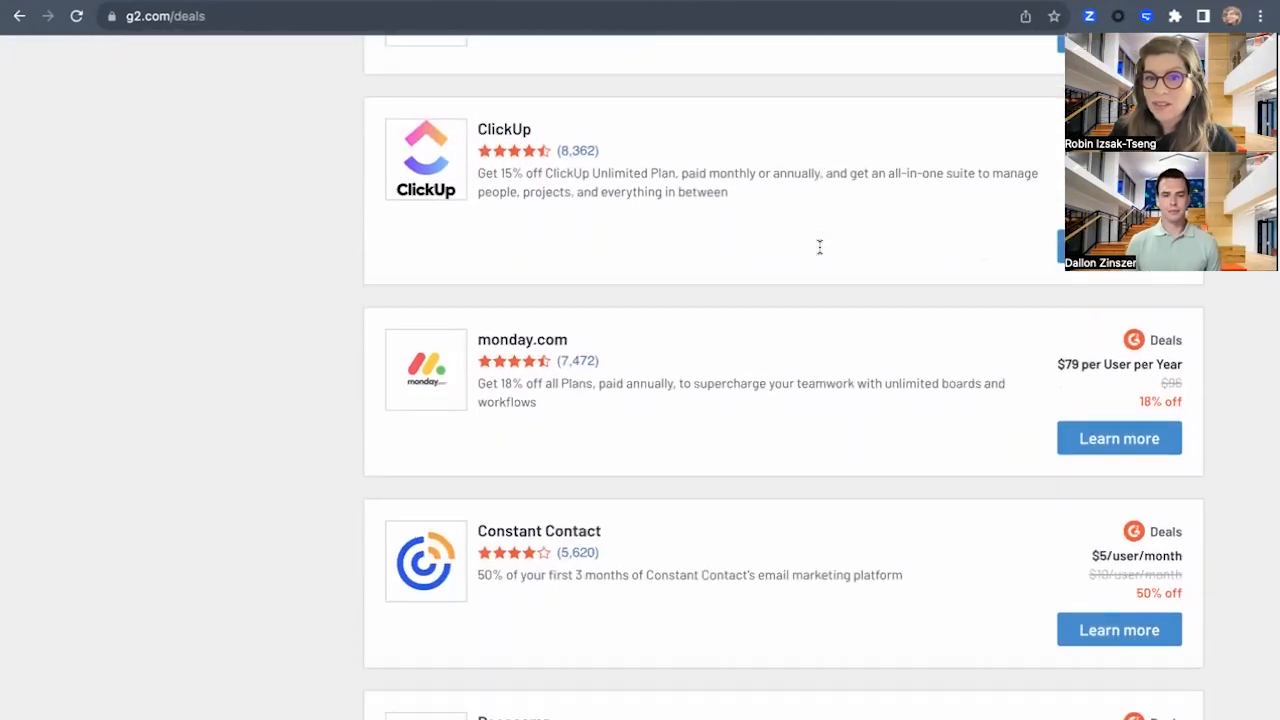
pyautogui.scroll(-3)
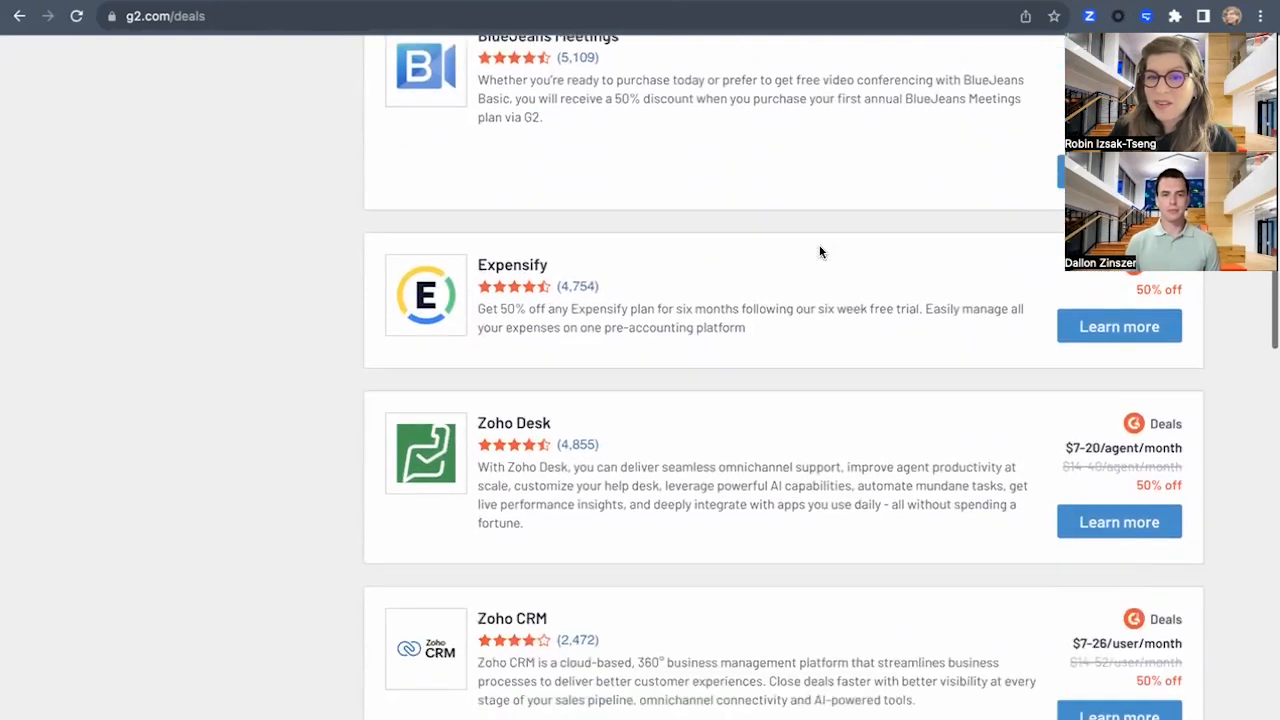
pyautogui.scroll(-3)
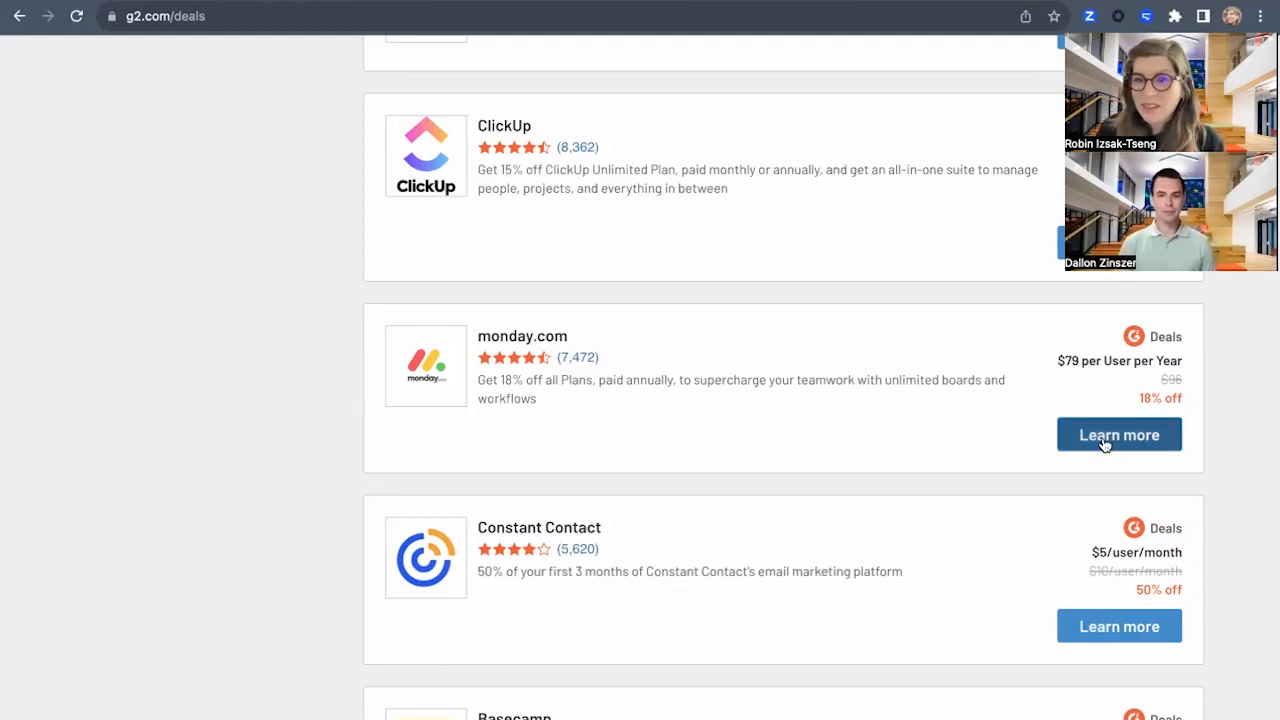
# Open the monday.com deal details and claim its 18% off annual plans offer.
pyautogui.click(1119, 434)
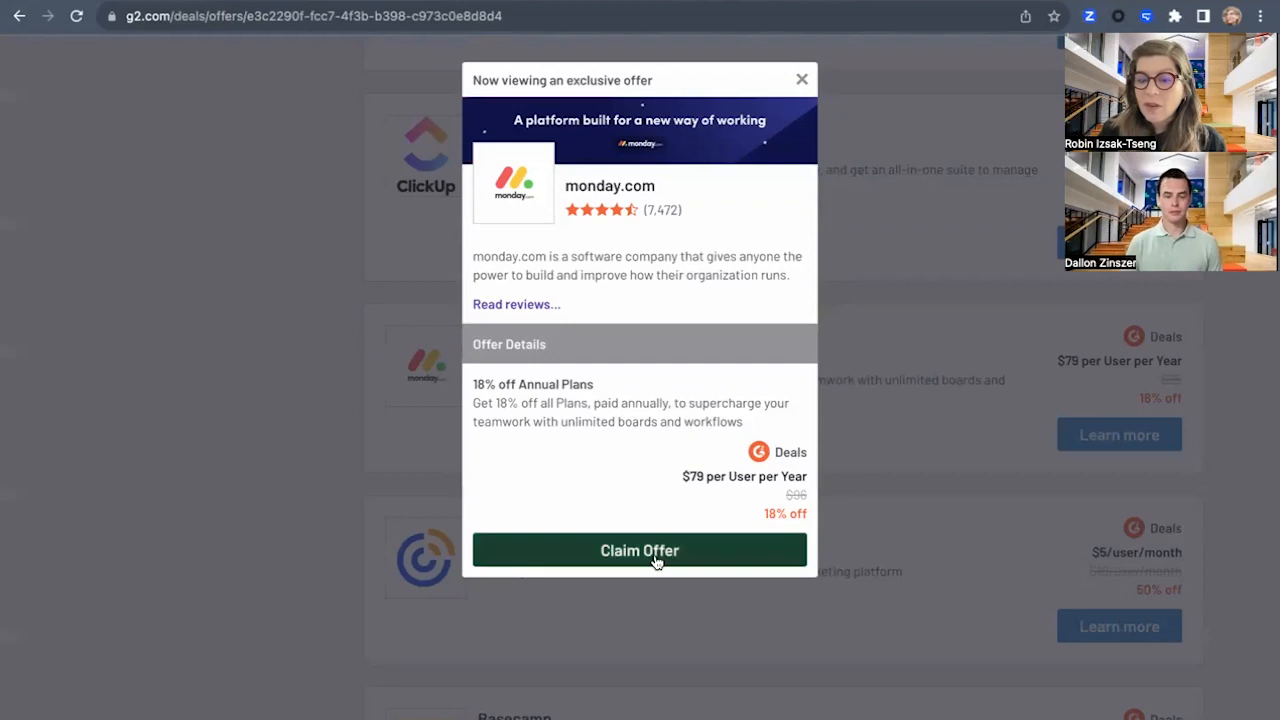
pyautogui.click(639, 550)
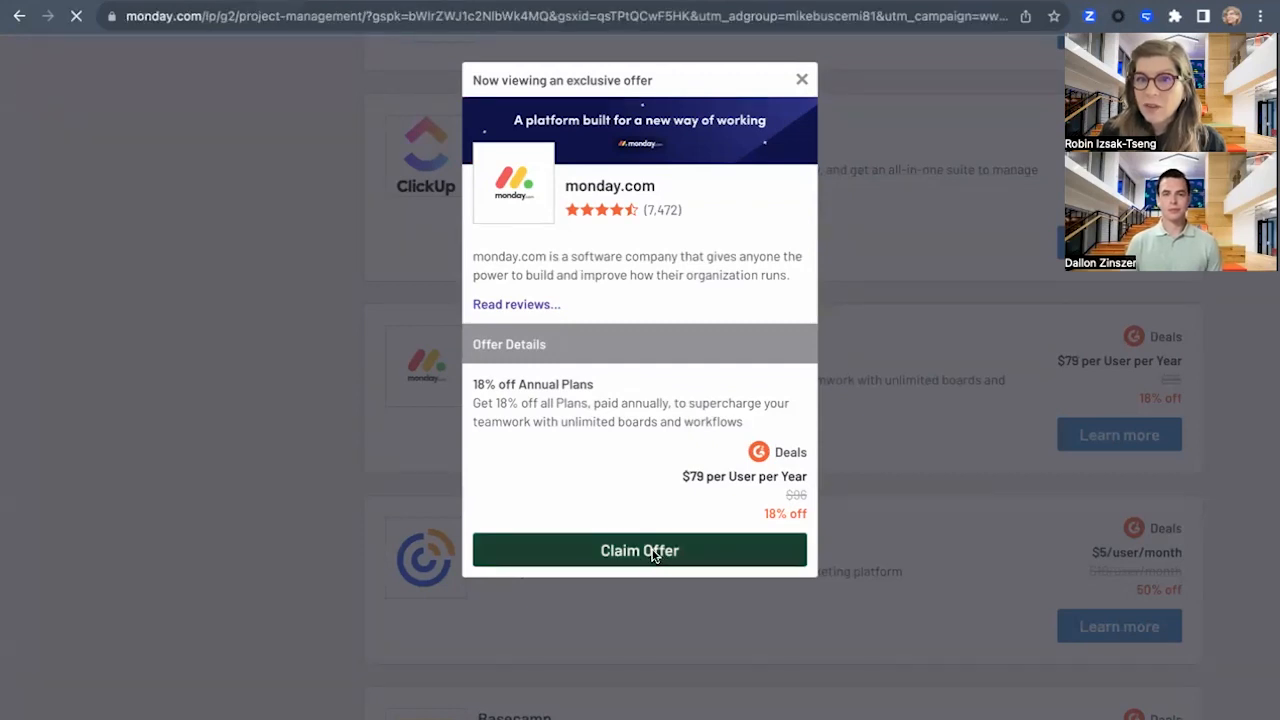
# Scroll through monday.com's project-management landing page down to the G2 badges section.
pyautogui.click(801, 79)
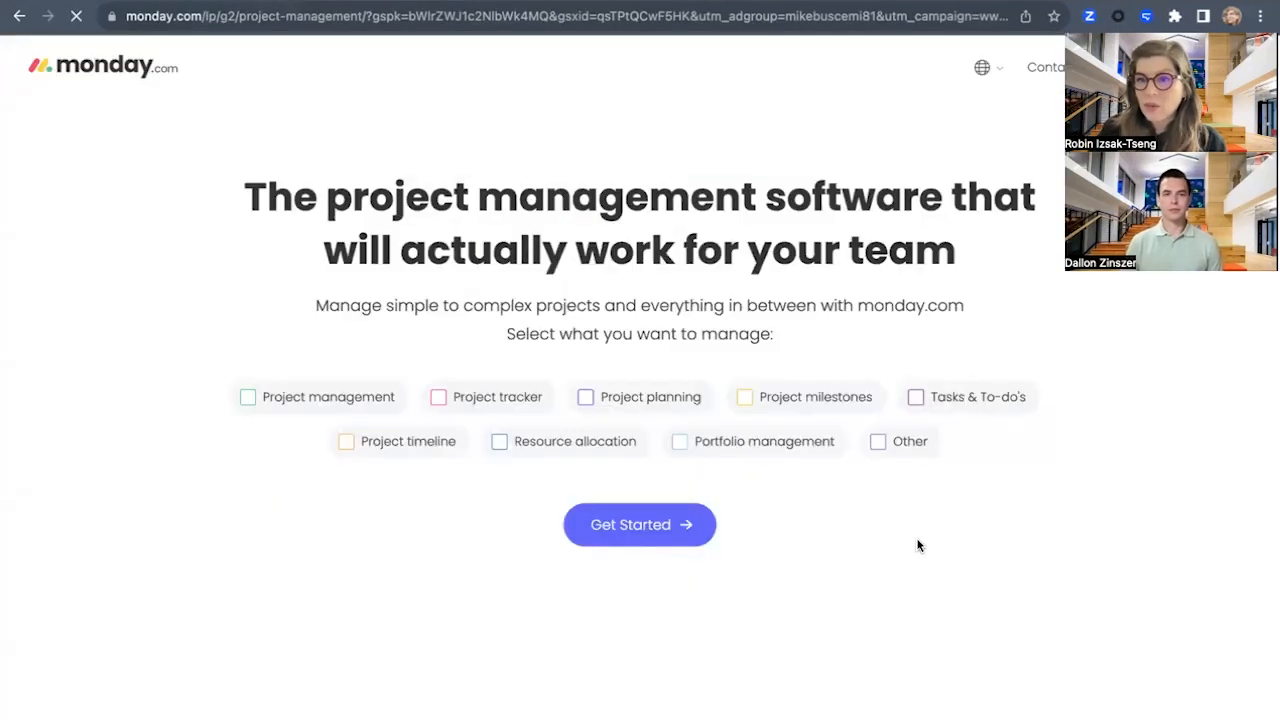
pyautogui.scroll(-3)
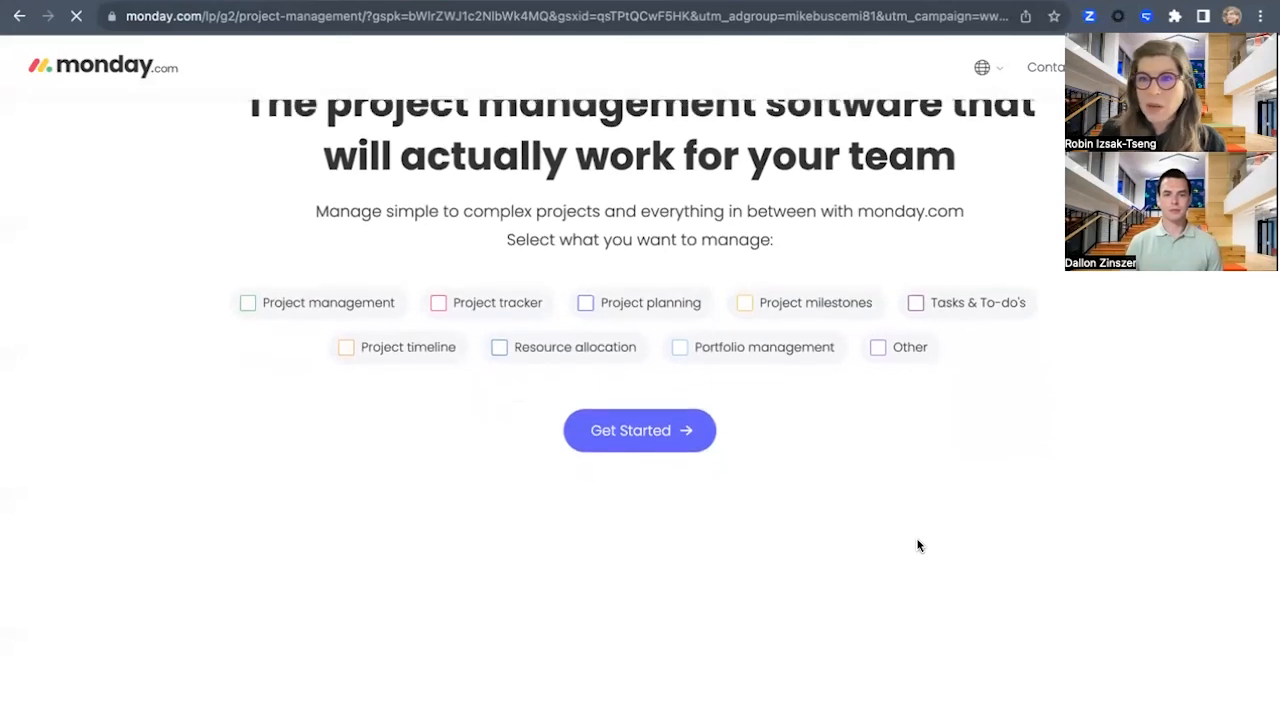
pyautogui.scroll(-3)
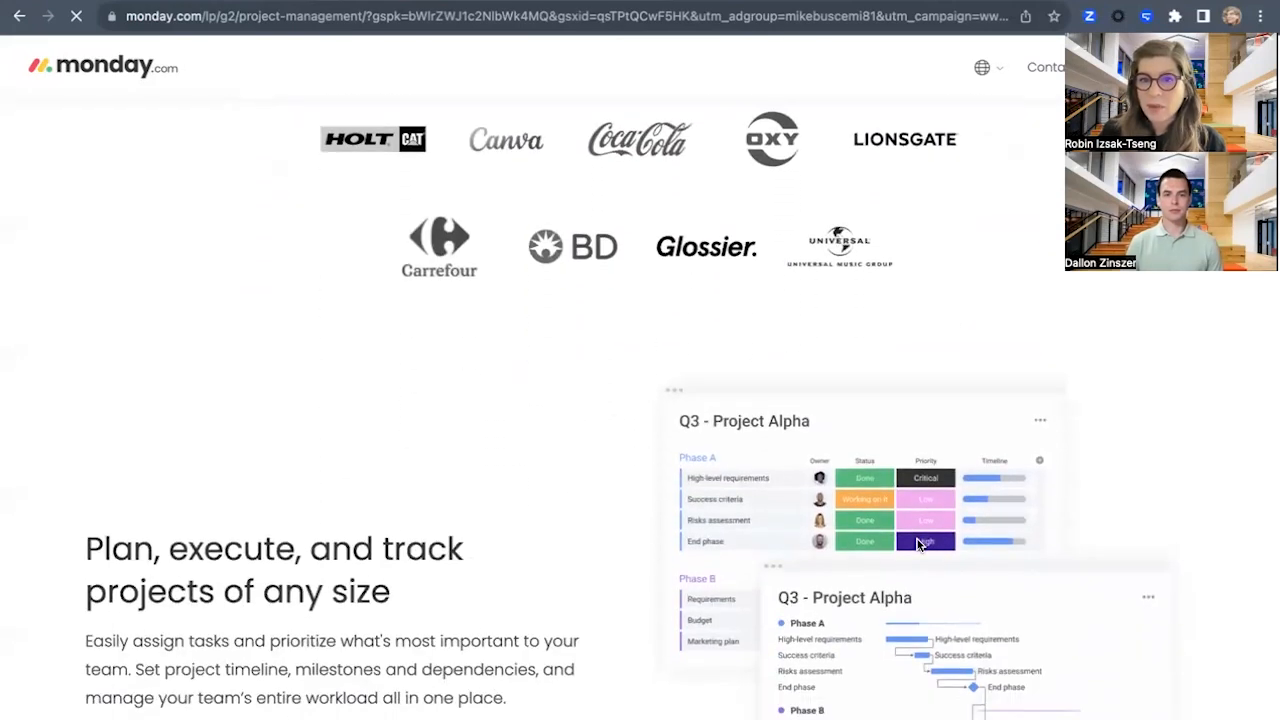
pyautogui.scroll(-3)
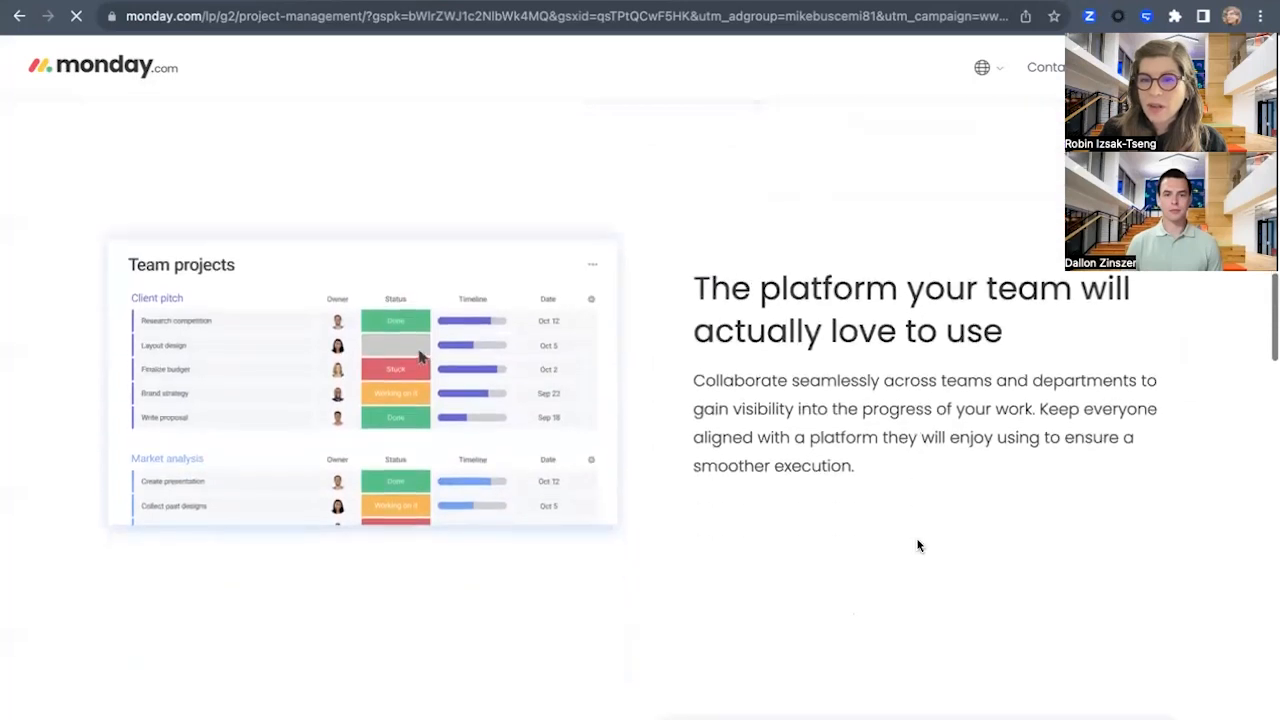
pyautogui.scroll(-3)
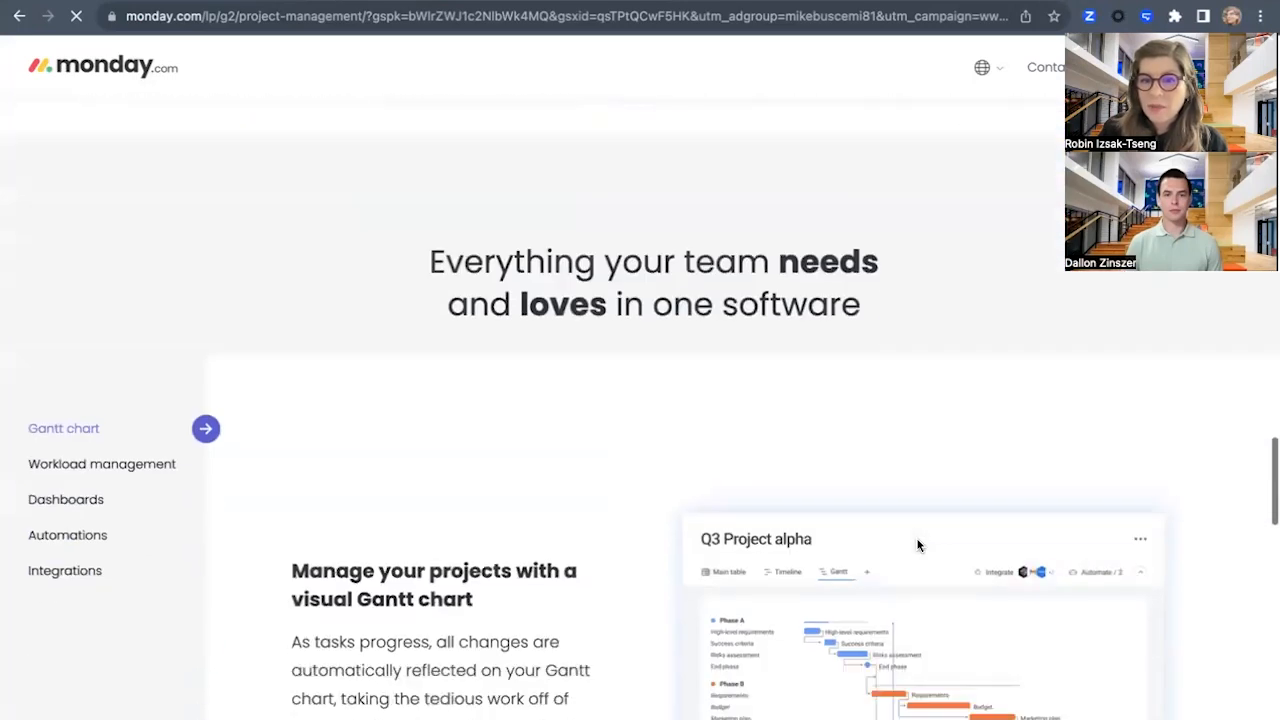
pyautogui.scroll(-3)
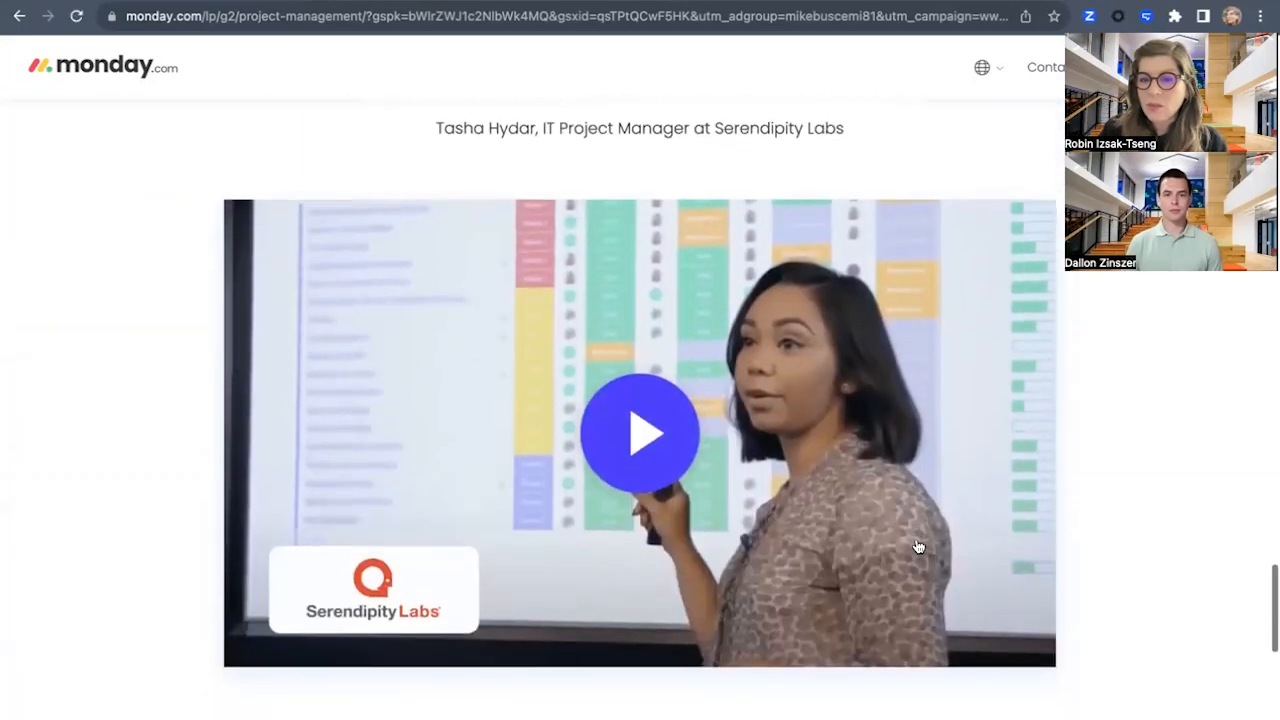
pyautogui.scroll(-3)
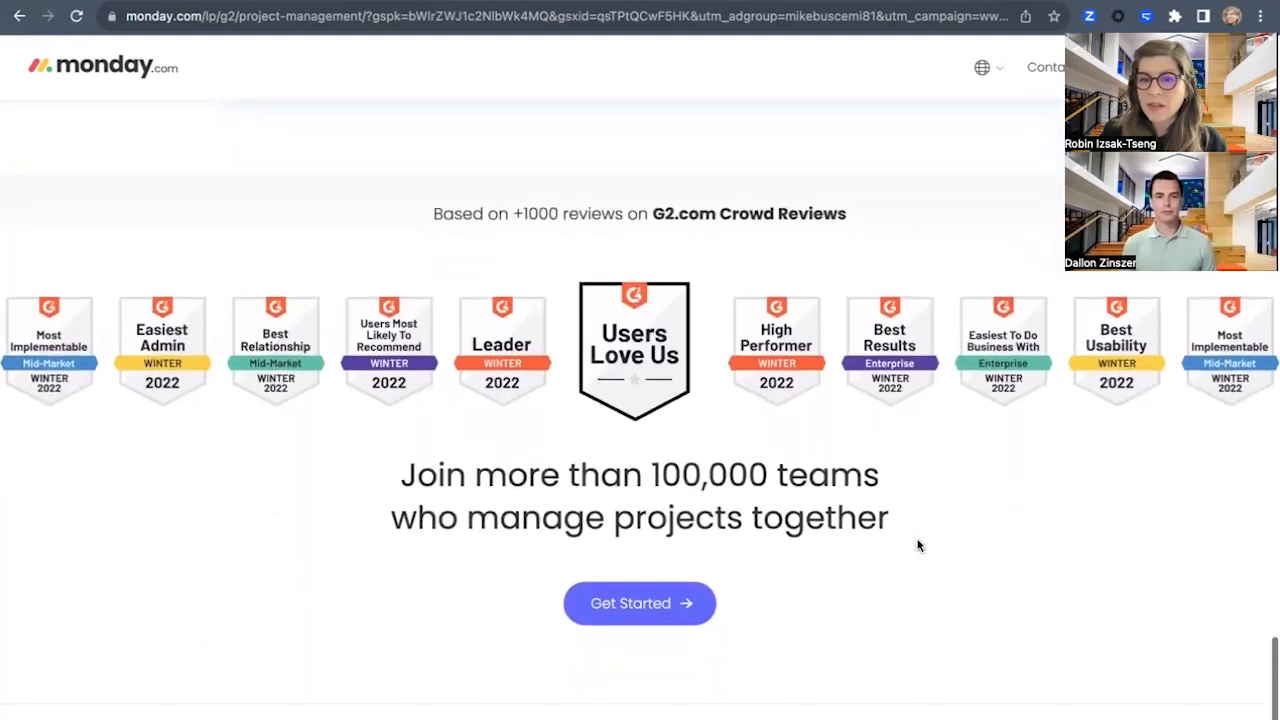
pyautogui.scroll(-3)
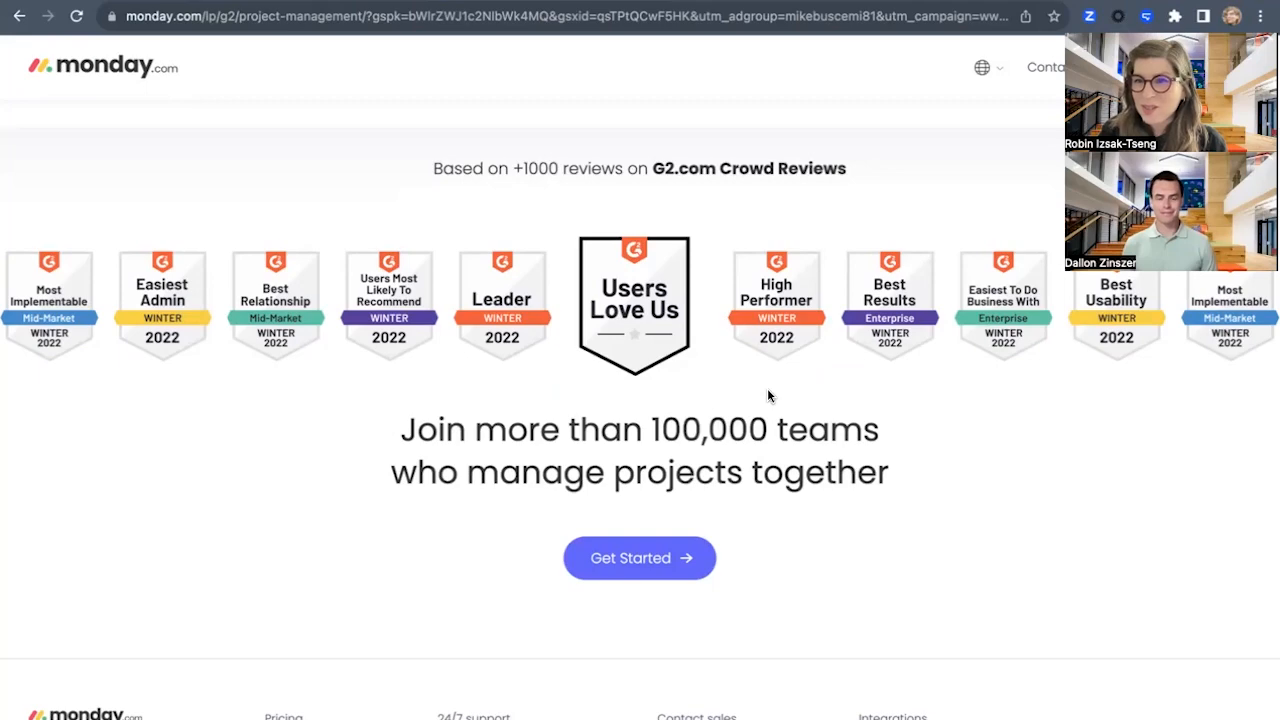
pyautogui.scroll(-3)
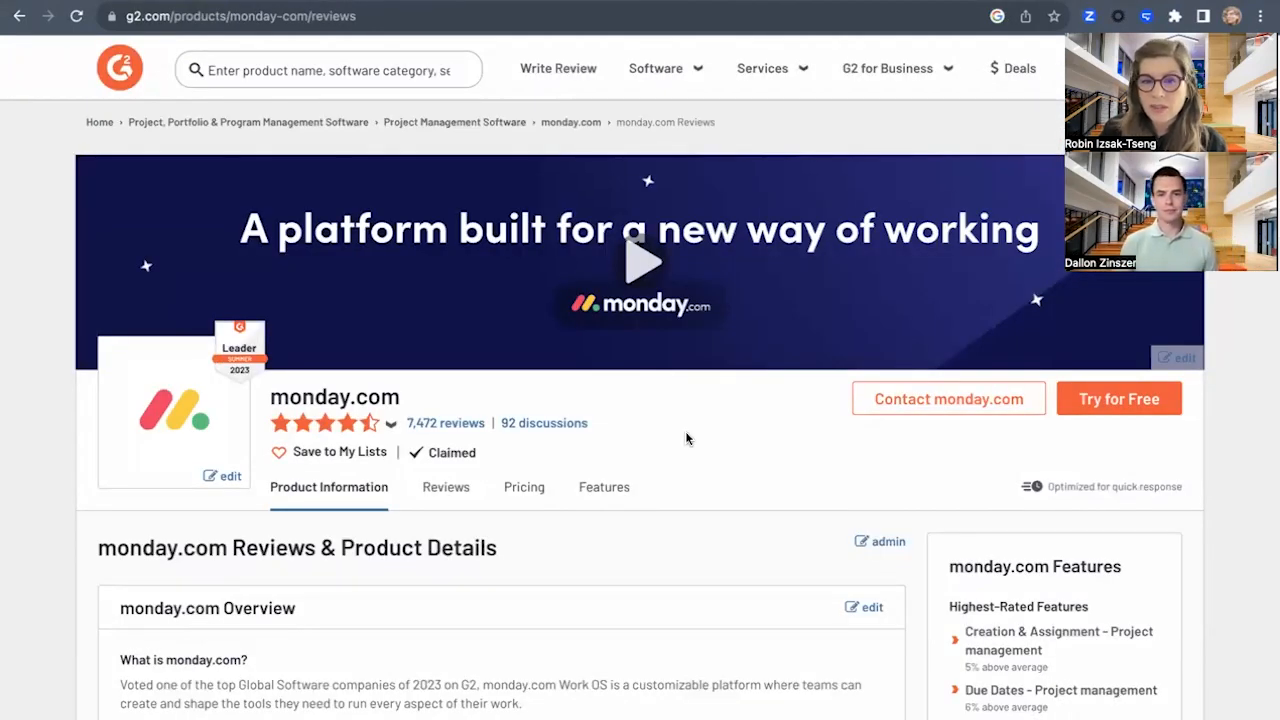
# Scroll the G2 monday.com product page to the Pricing section's Claim Offer deal and back.
pyautogui.scroll(-3)
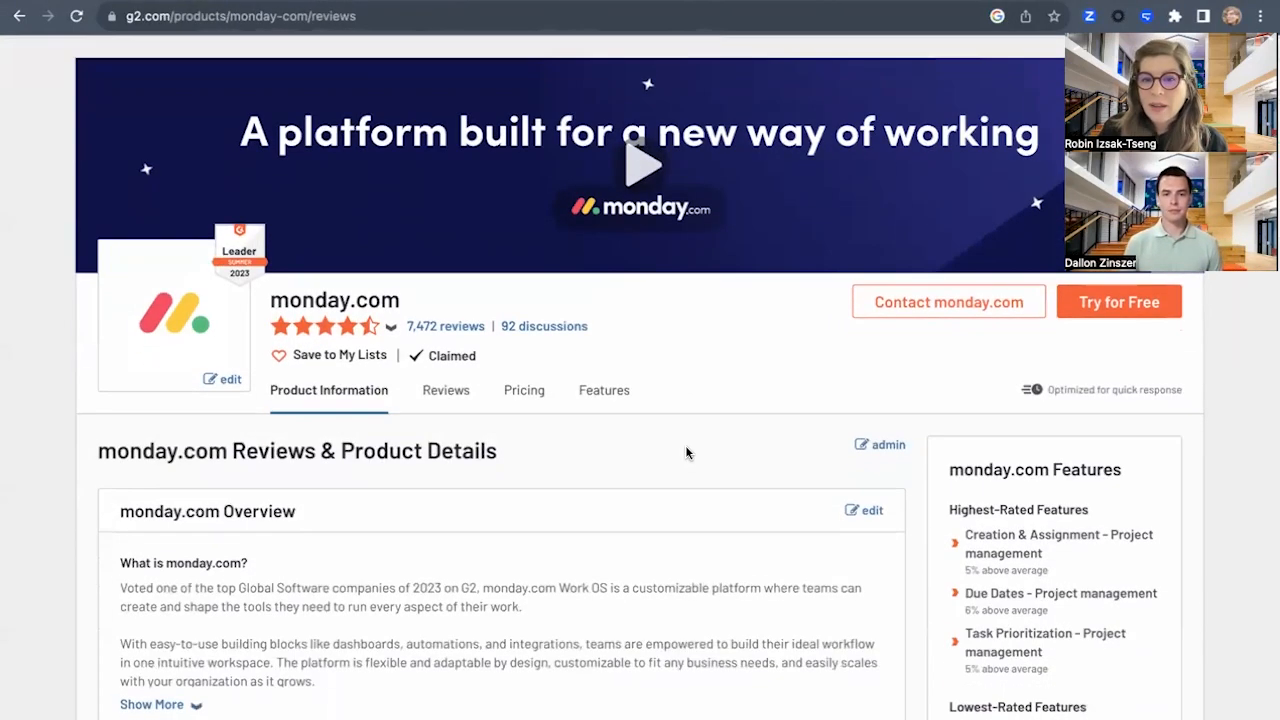
pyautogui.scroll(-3)
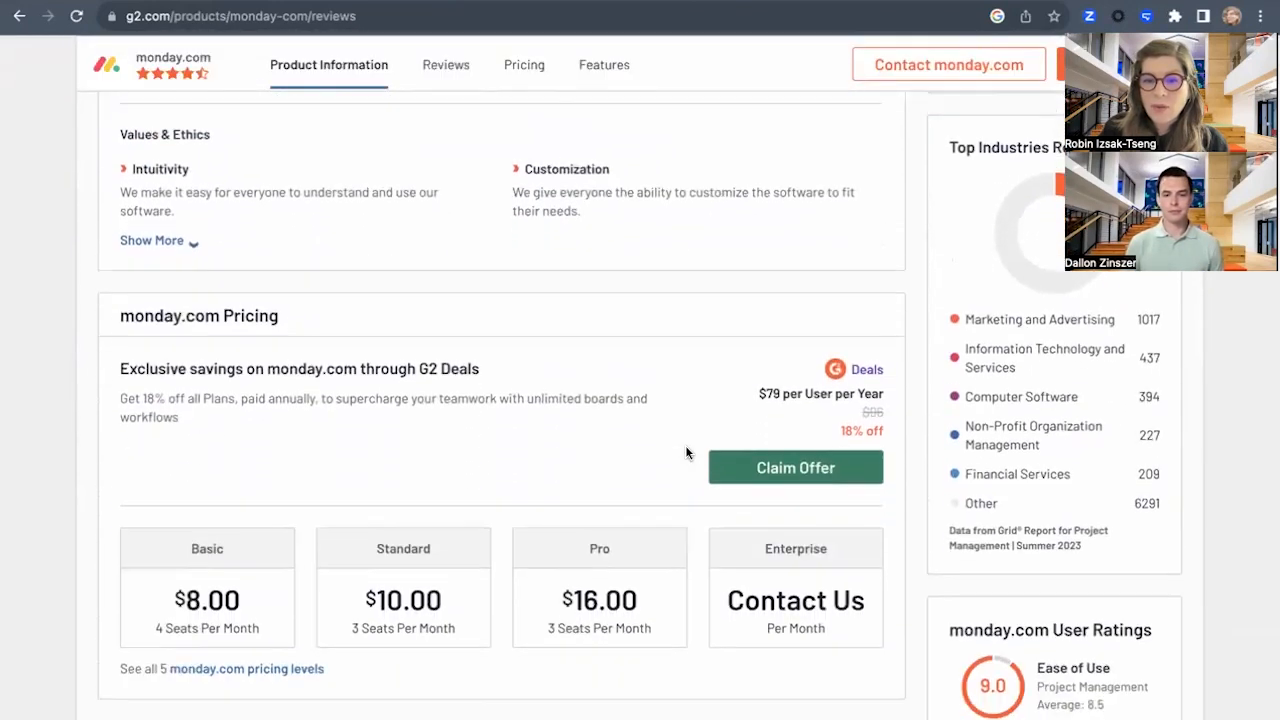
pyautogui.scroll(-3)
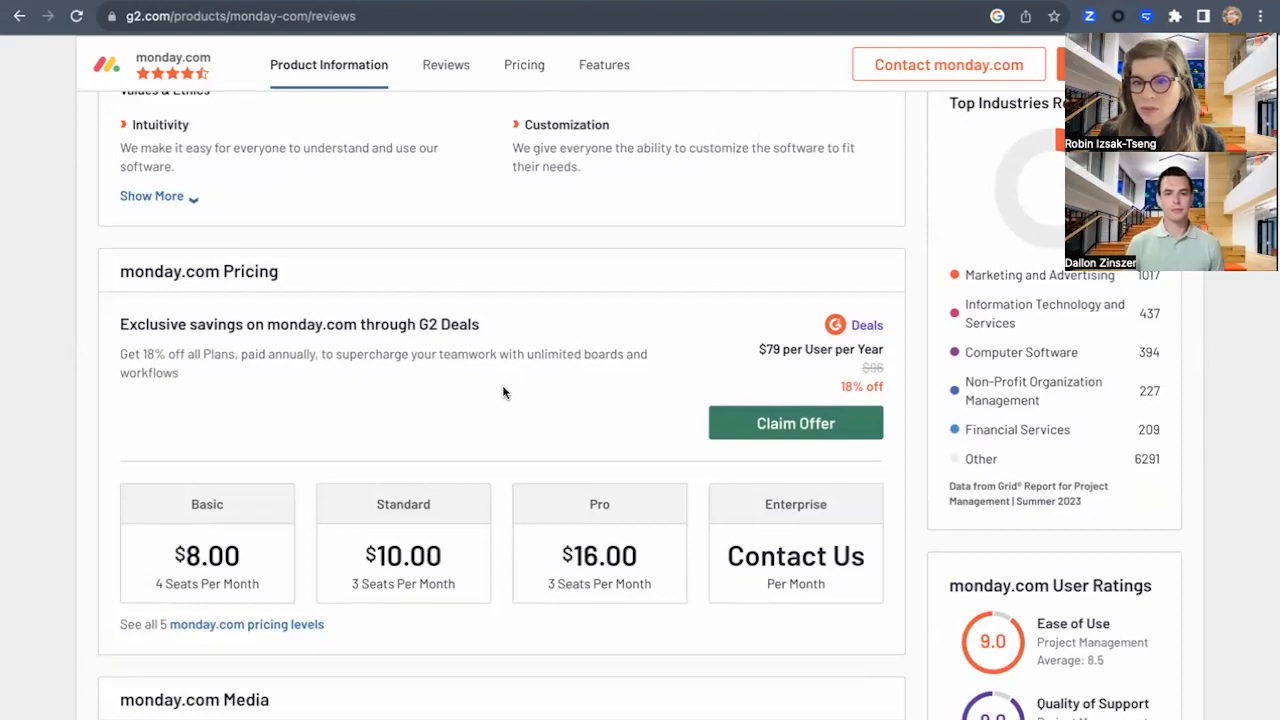
pyautogui.scroll(-3)
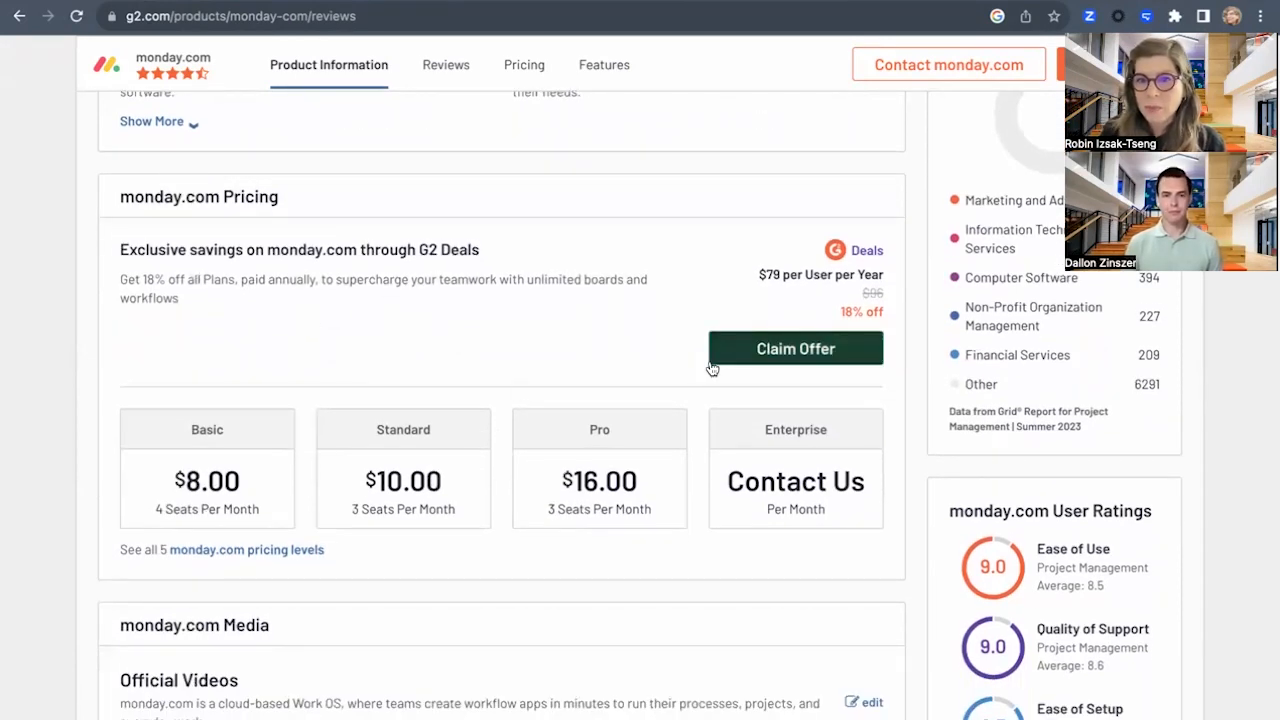
pyautogui.moveTo(450, 351)
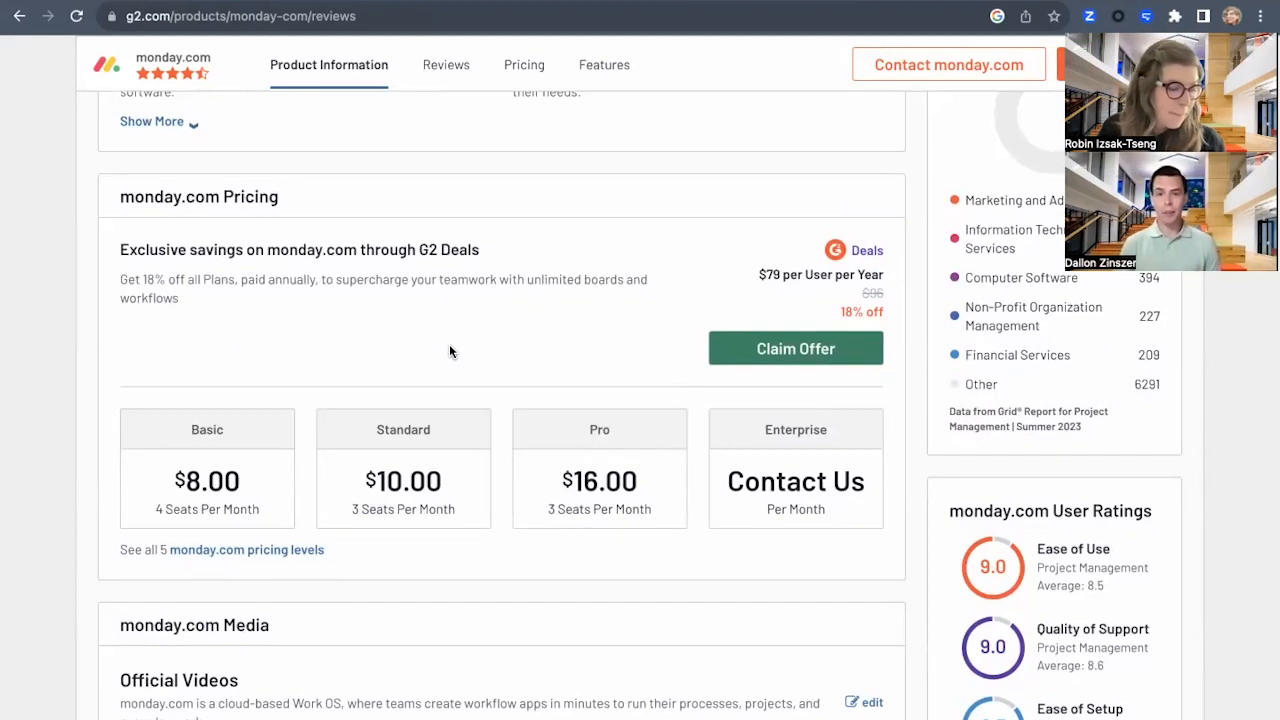
pyautogui.scroll(-3)
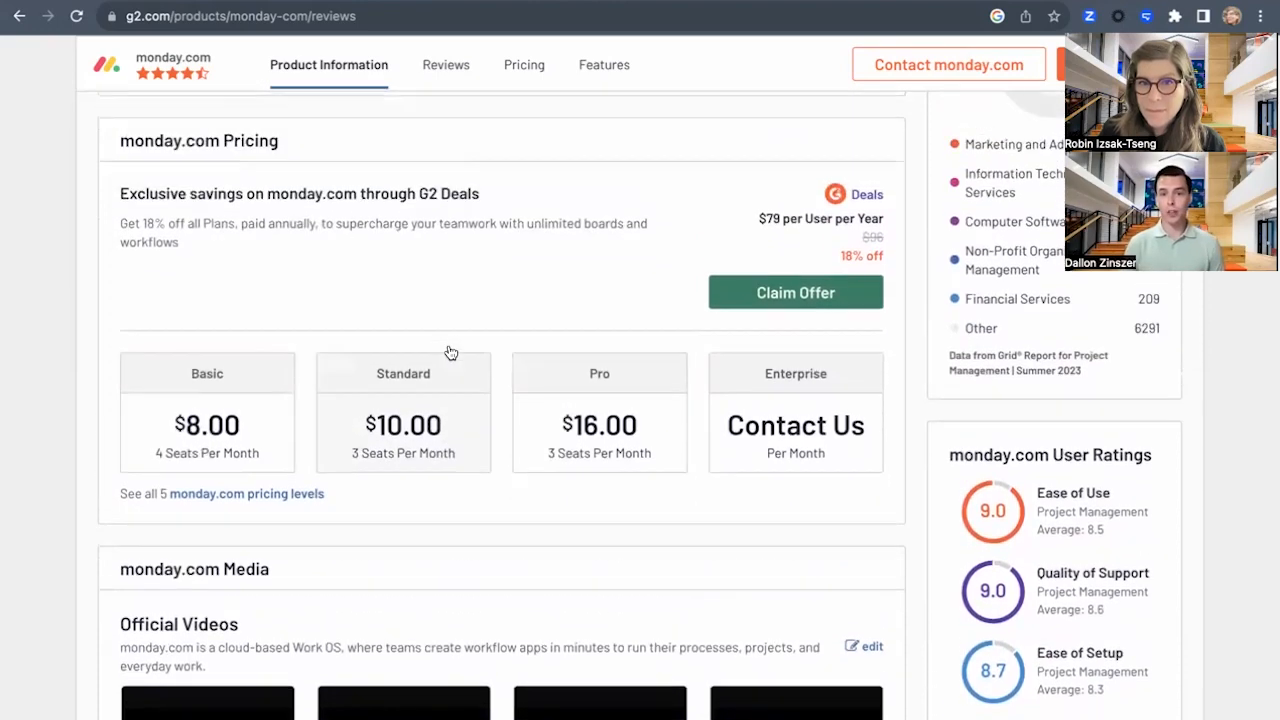
pyautogui.scroll(3)
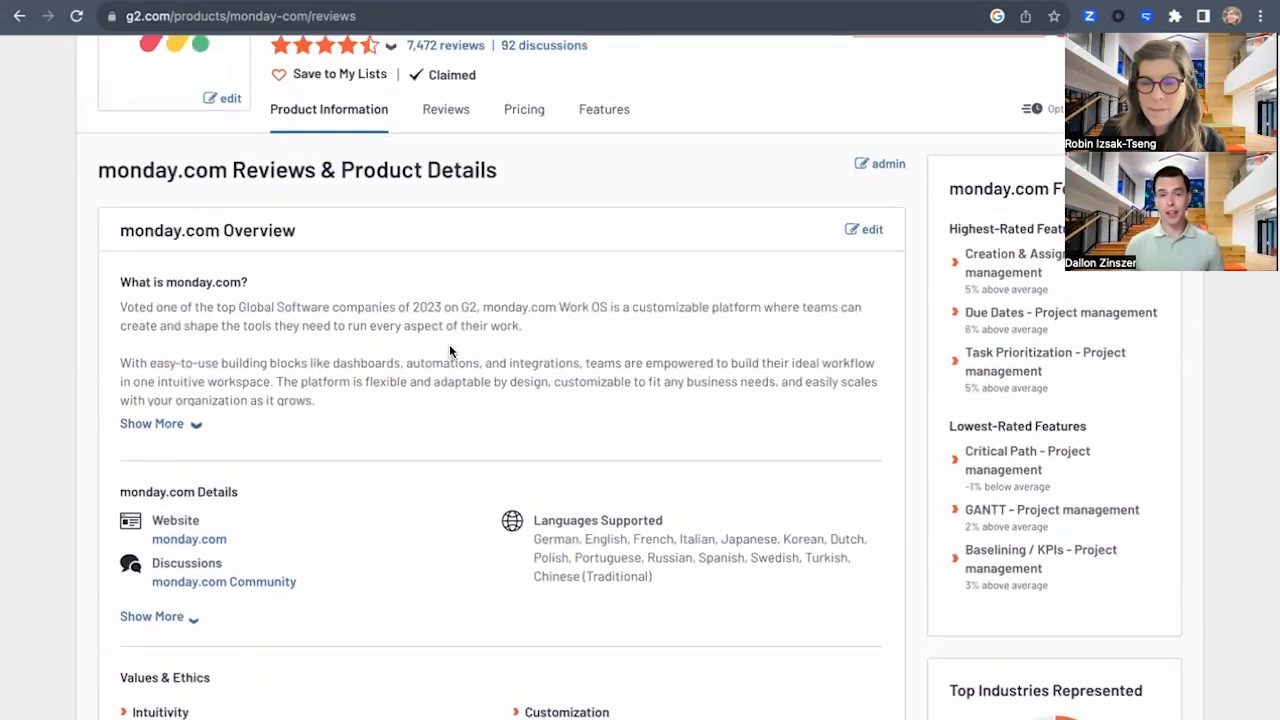
pyautogui.scroll(3)
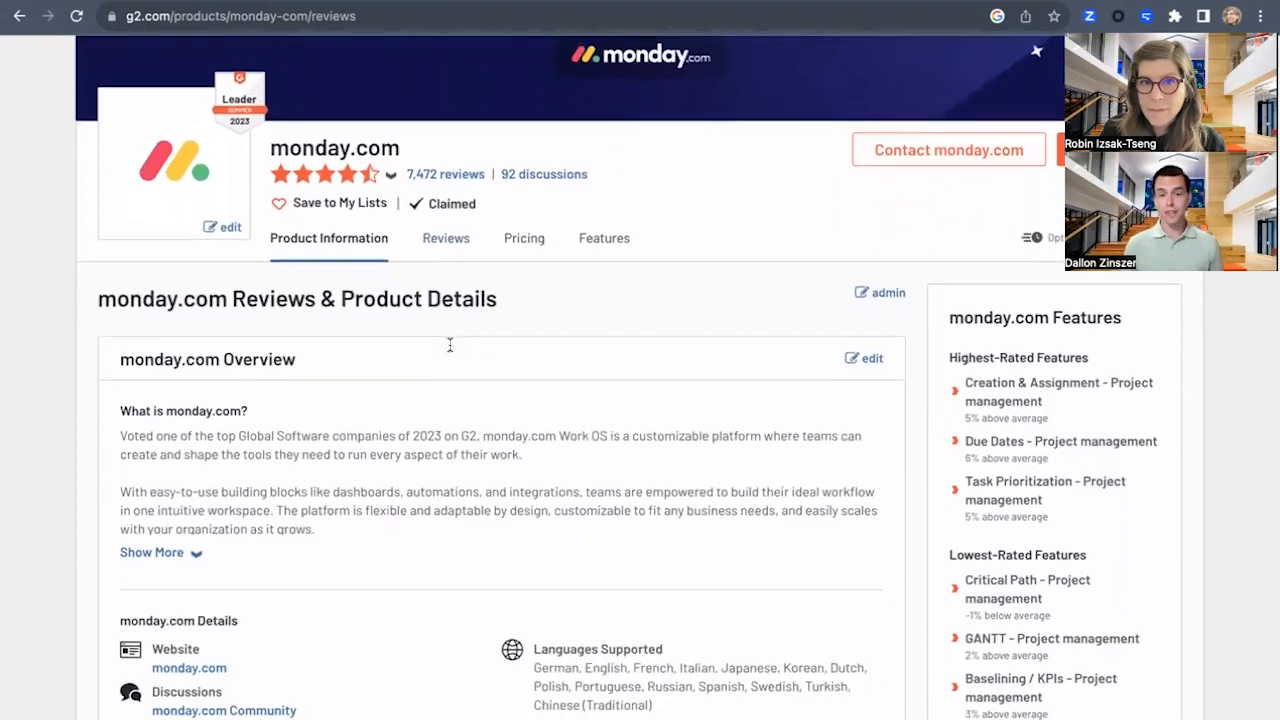
pyautogui.scroll(-3)
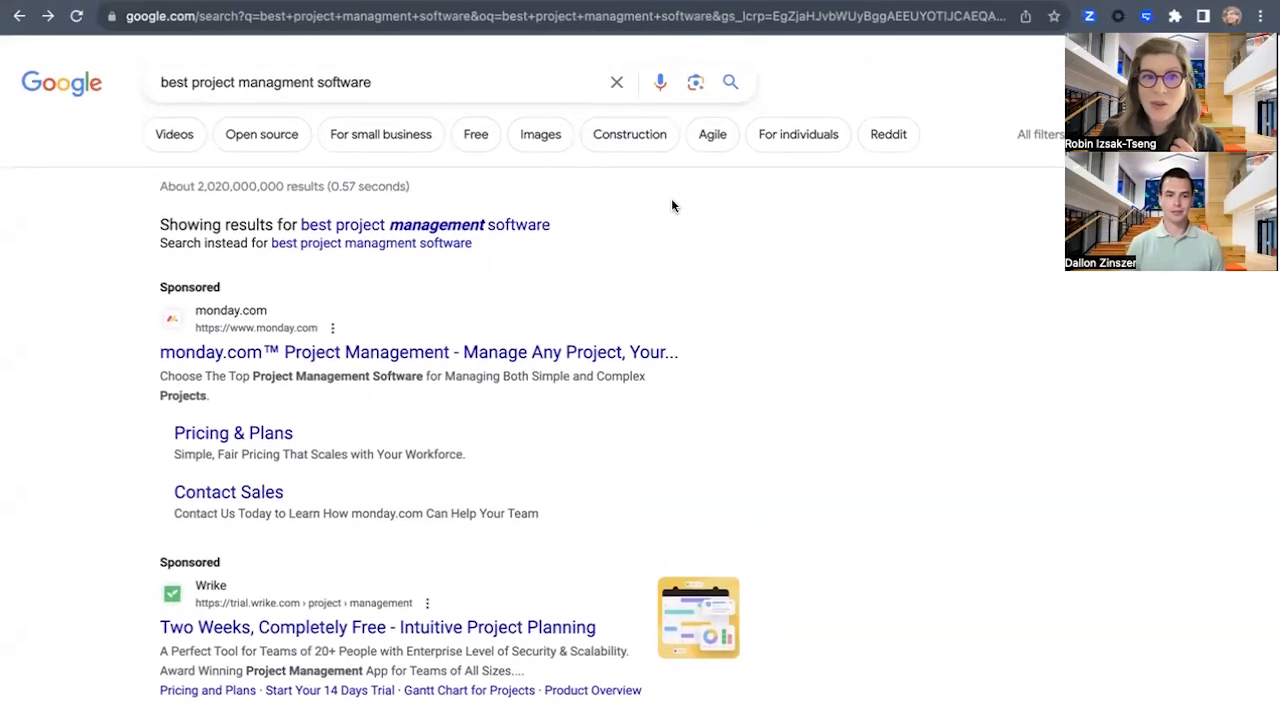
# Scroll the 'best project managment software' Google results down to the G2 category listing.
pyautogui.scroll(-3)
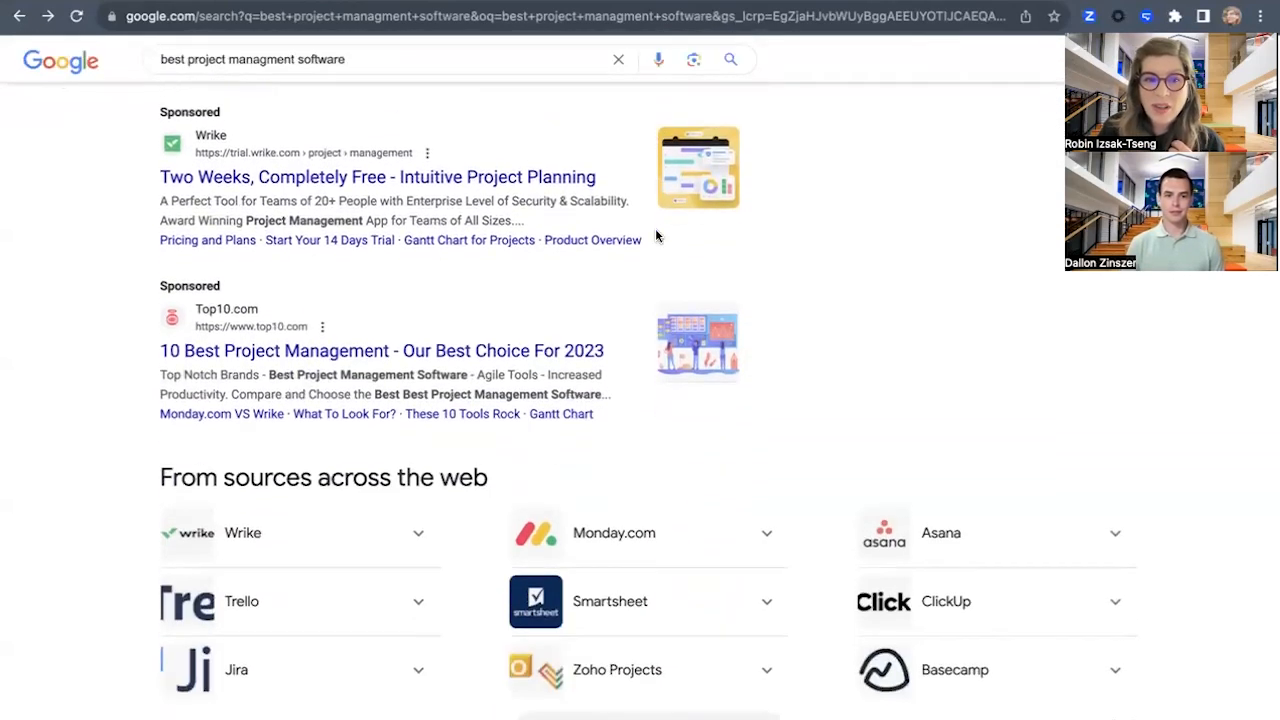
pyautogui.scroll(-3)
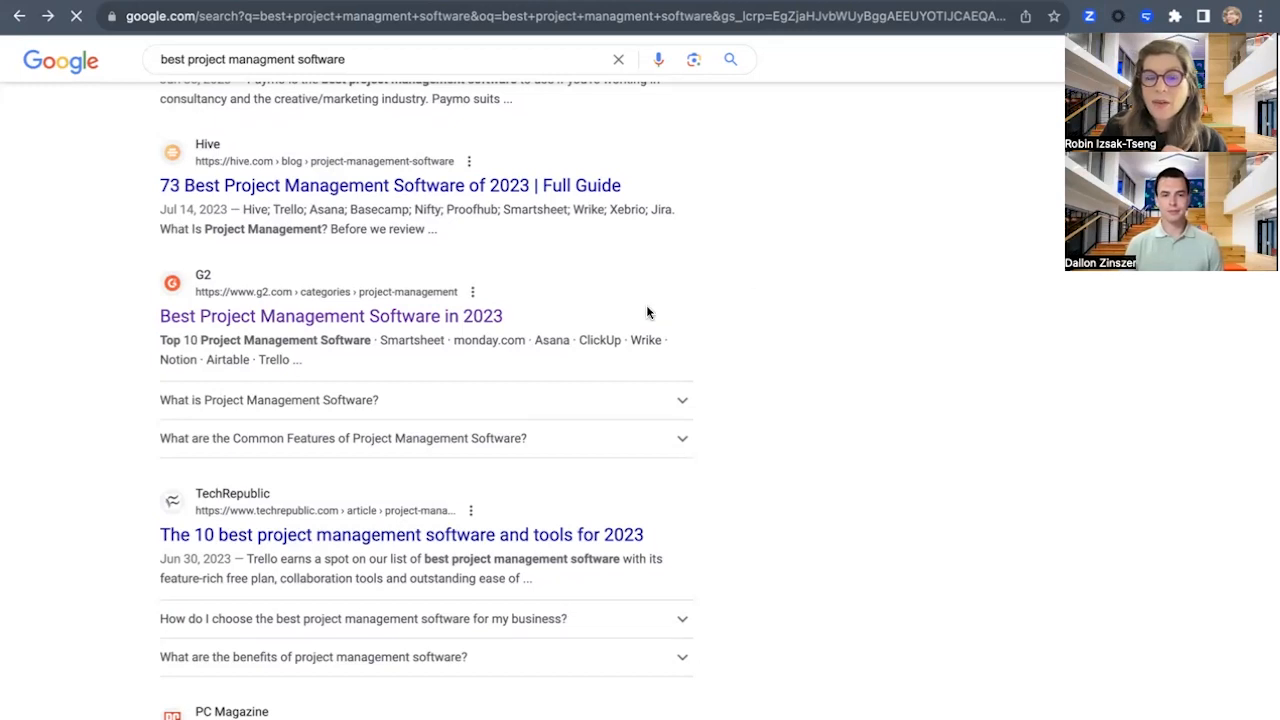
# Open G2's 'Best Project Management Software in 2023' page and scroll to monday.com's Deals offer.
pyautogui.click(331, 316)
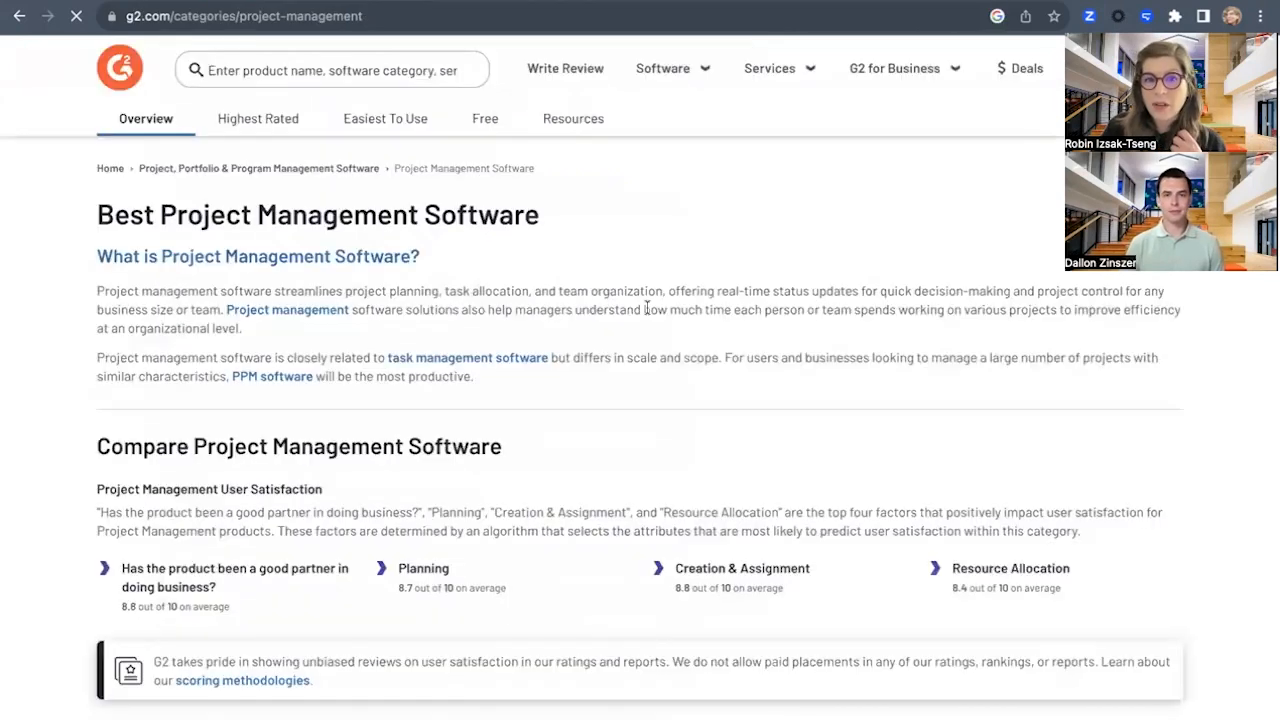
pyautogui.scroll(-3)
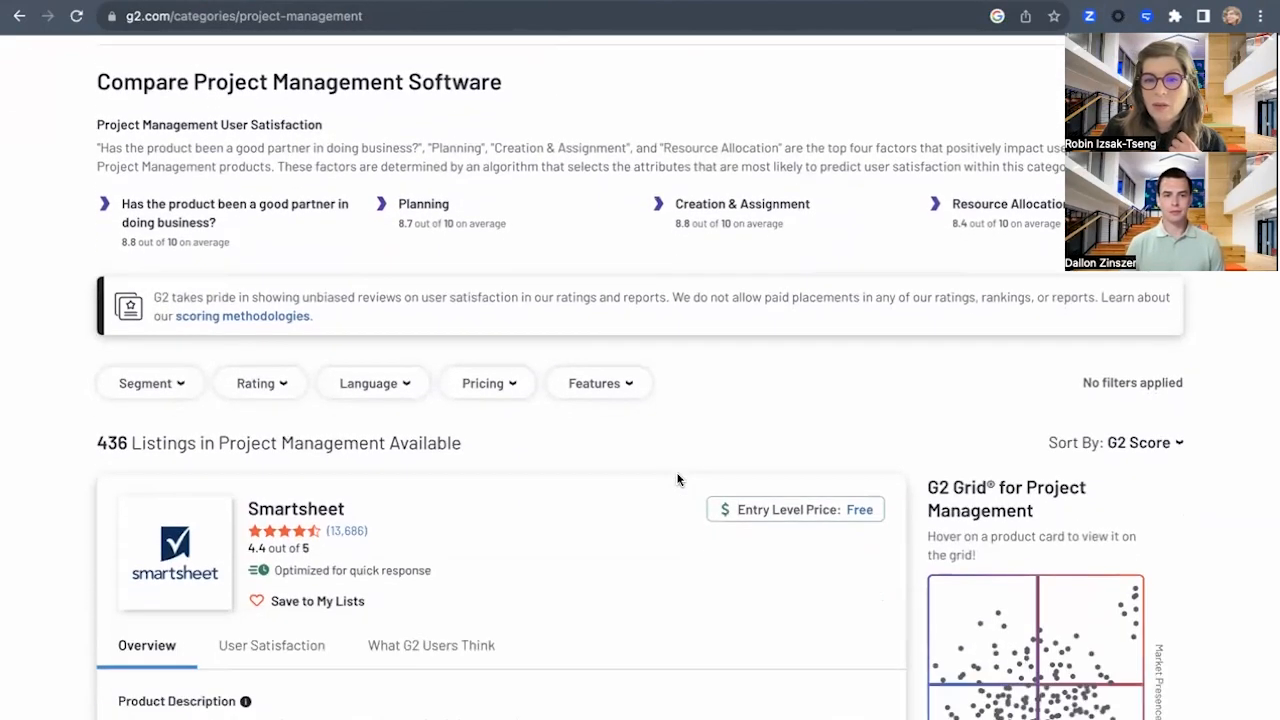
pyautogui.scroll(-3)
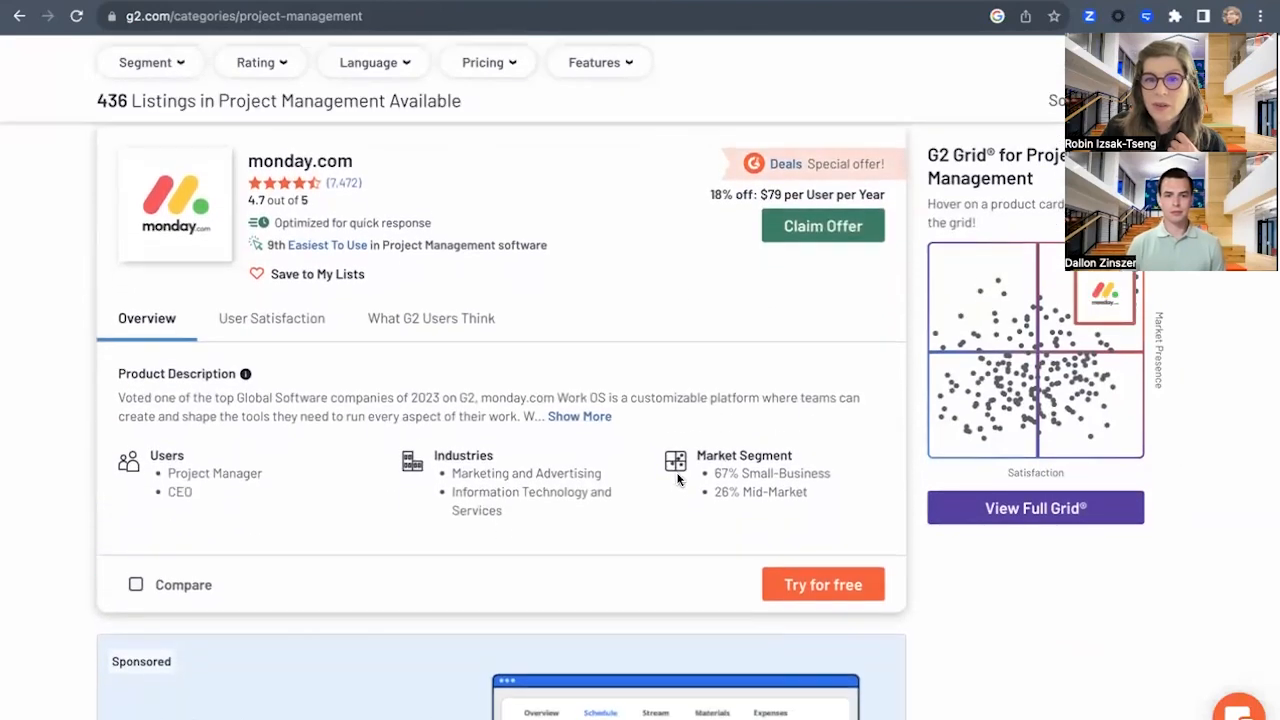
pyautogui.scroll(-3)
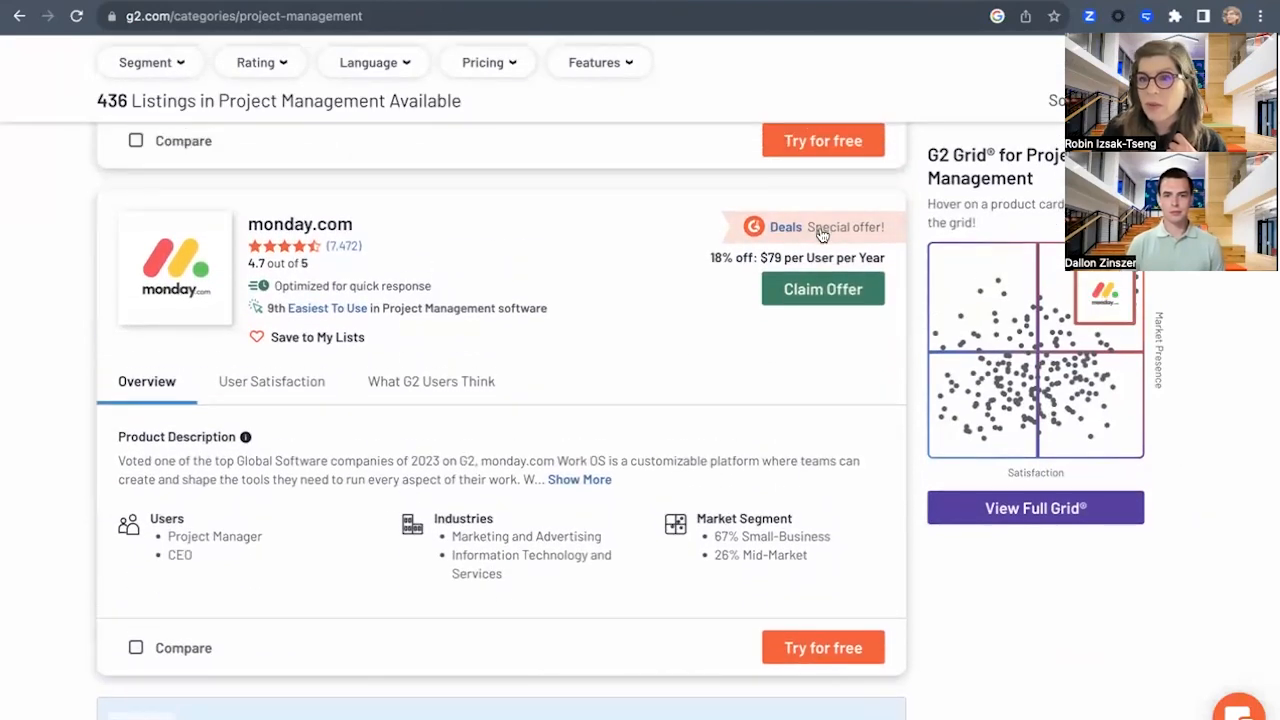
pyautogui.scroll(-3)
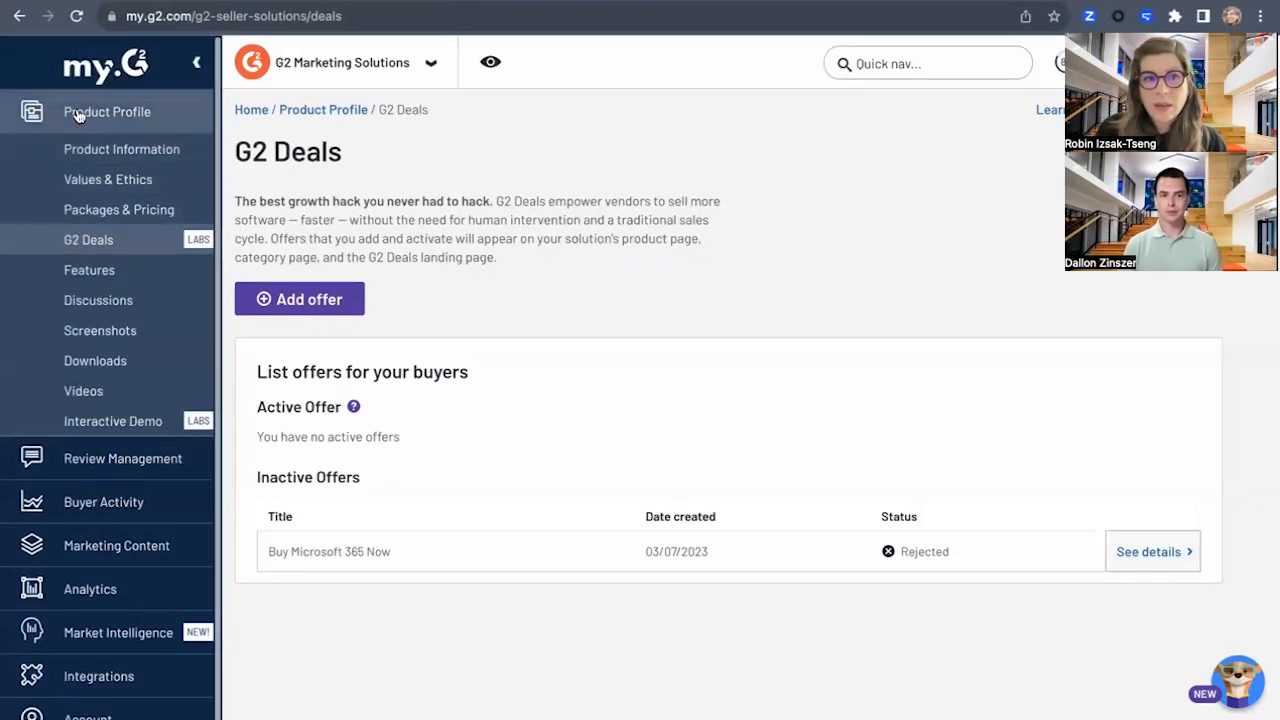
pyautogui.moveTo(255, 238)
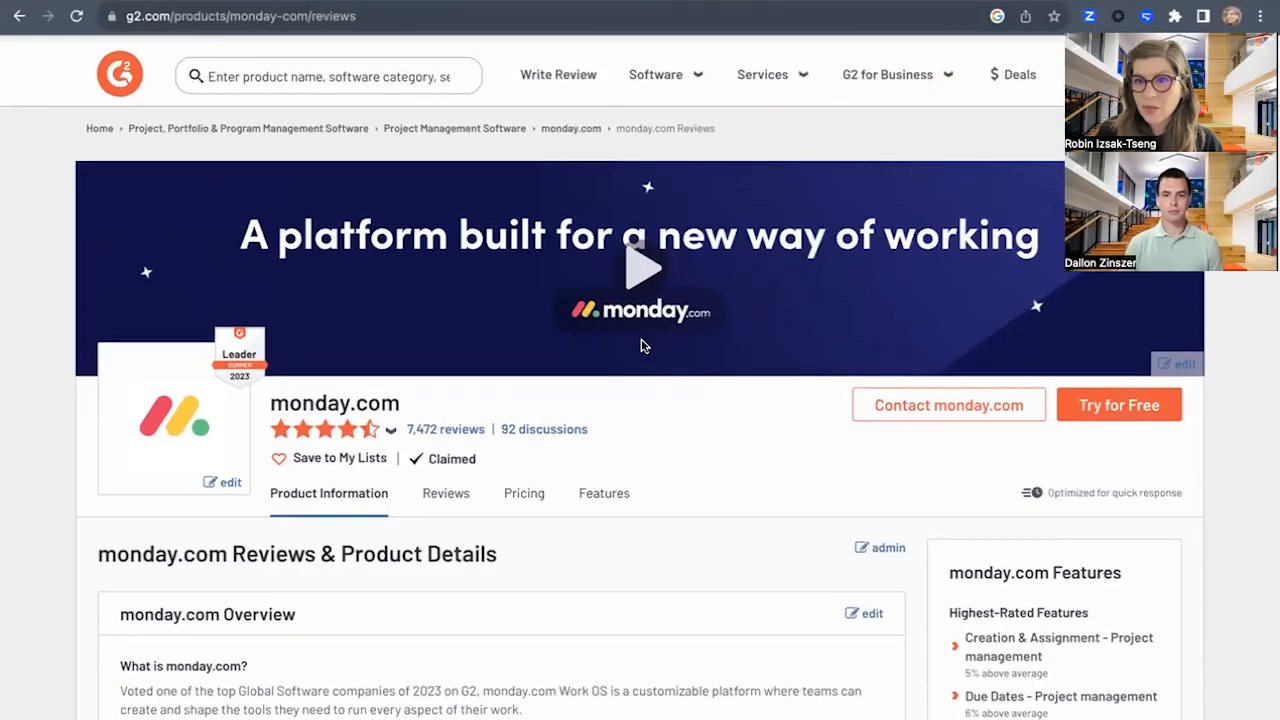
# Scroll the G2 monday.com product page down to its videos and screenshots.
pyautogui.scroll(-3)
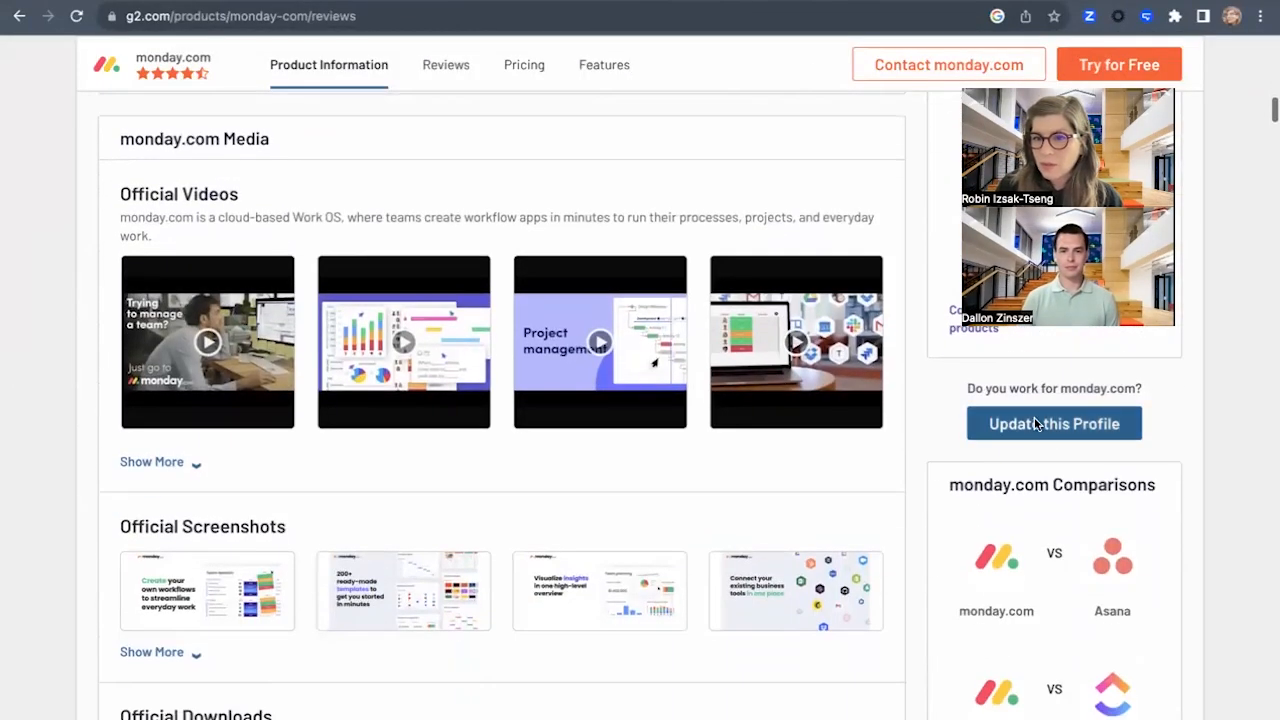
pyautogui.moveTo(1098, 437)
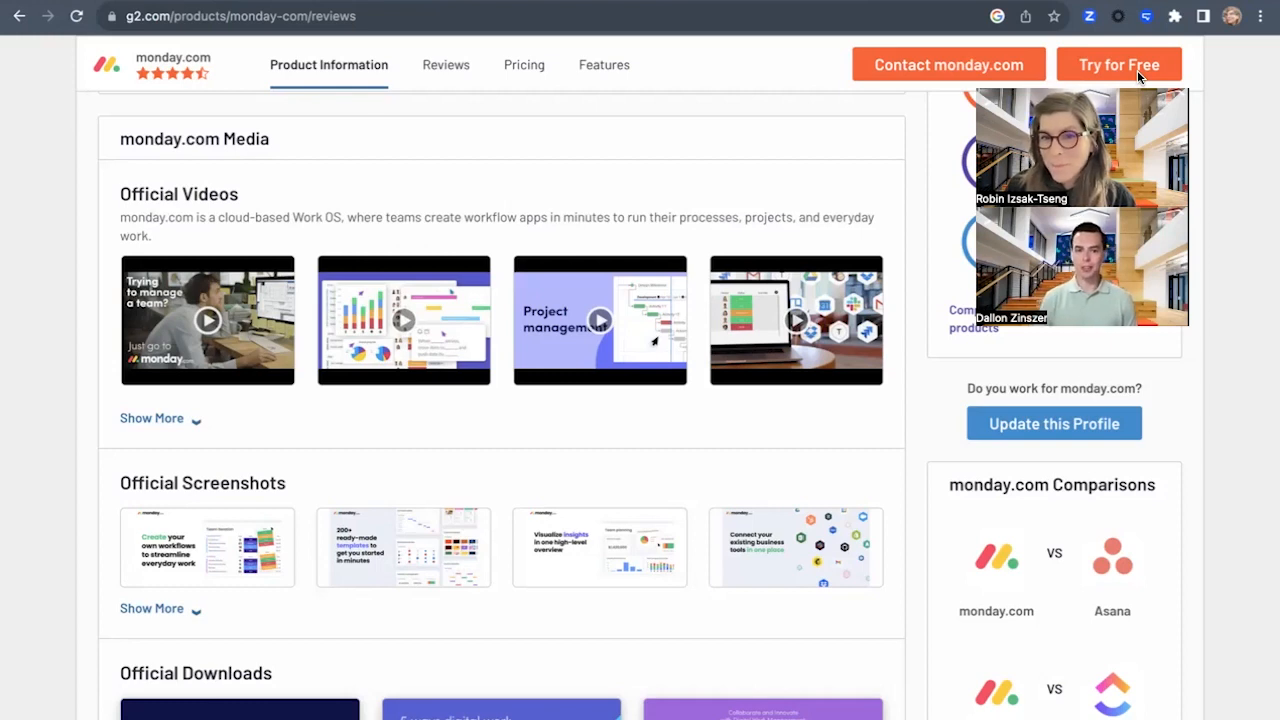
pyautogui.moveTo(771, 230)
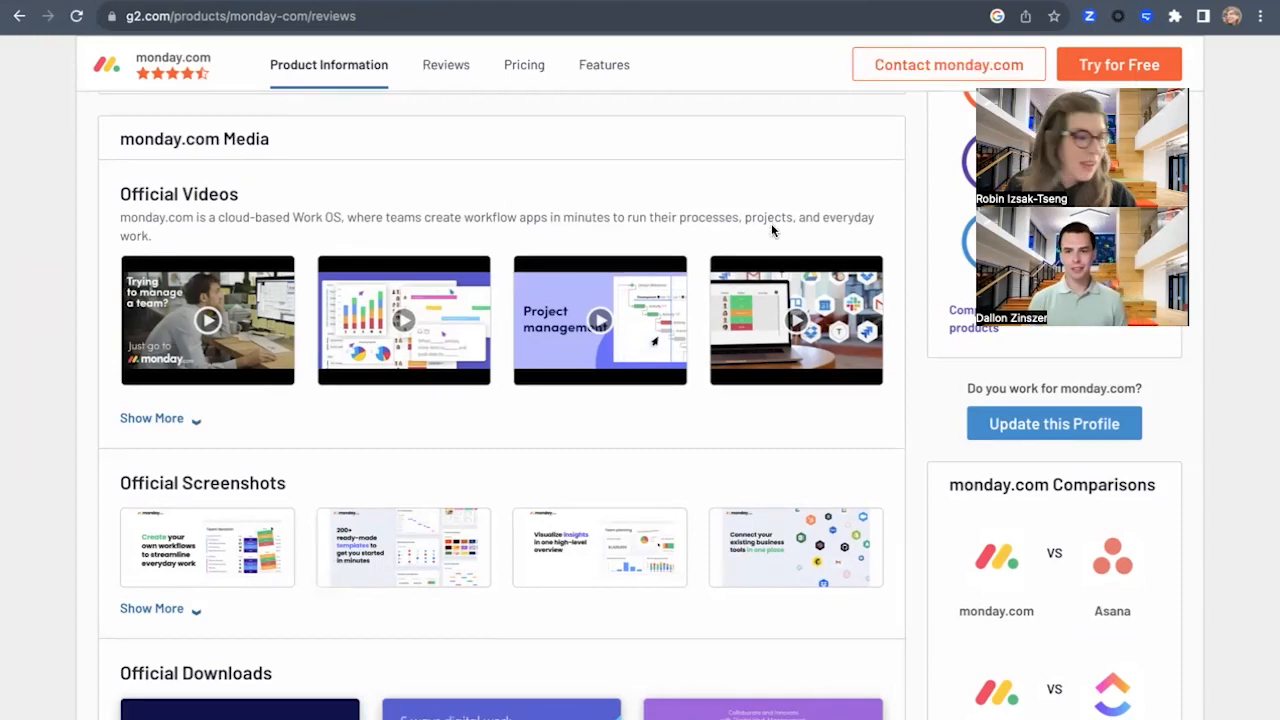